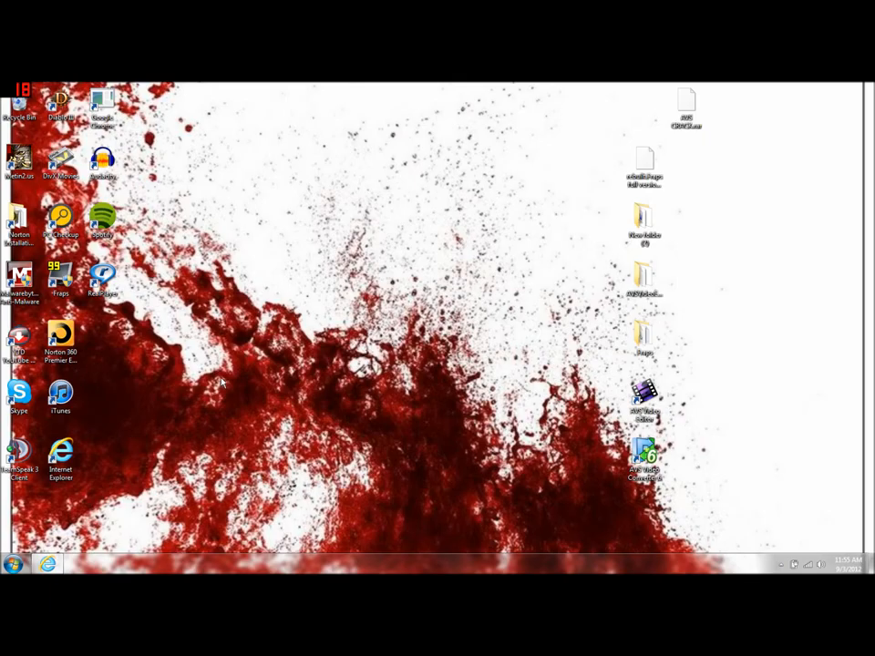
mouse_move(283, 370)
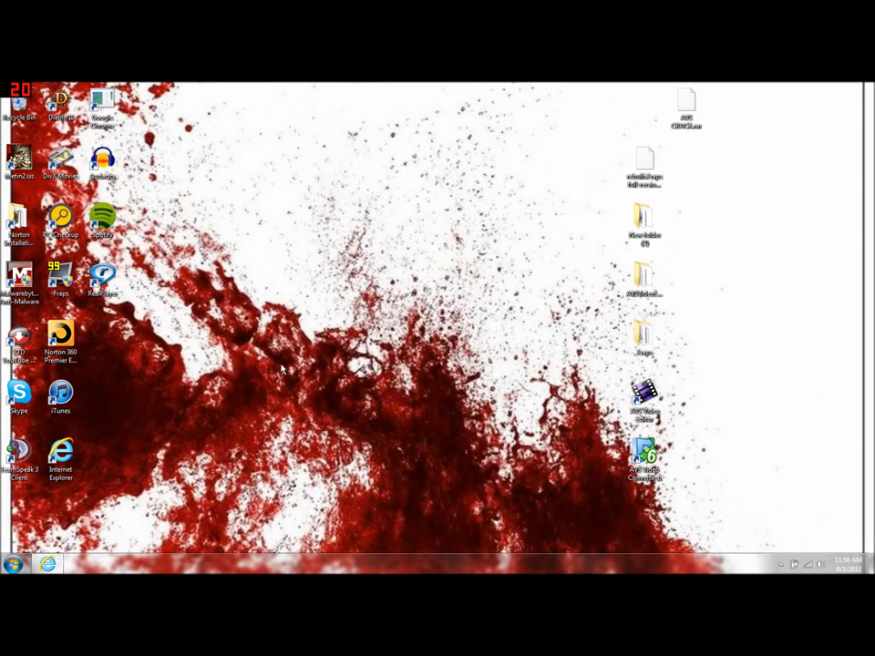
mouse_move(226, 392)
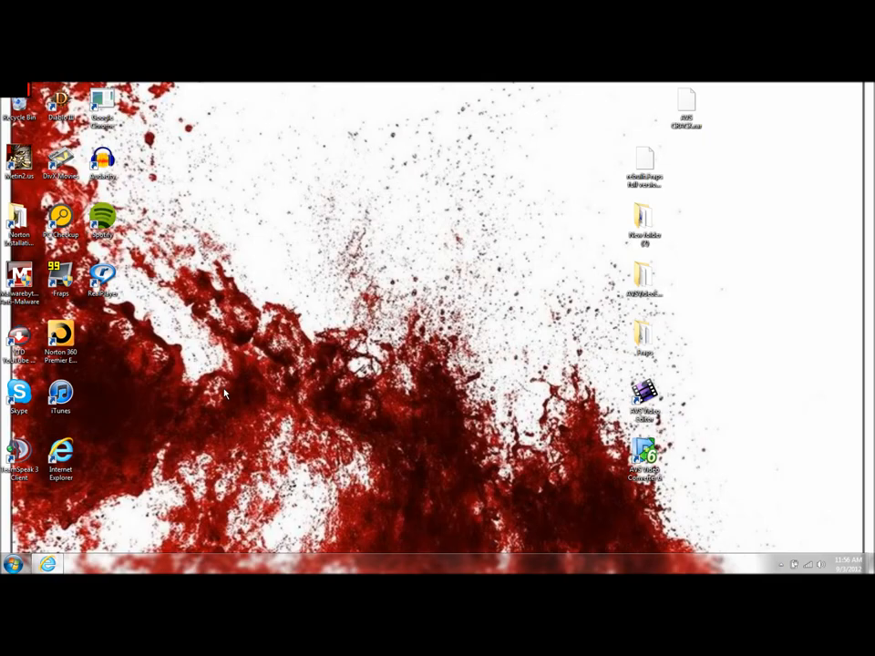
mouse_move(205, 410)
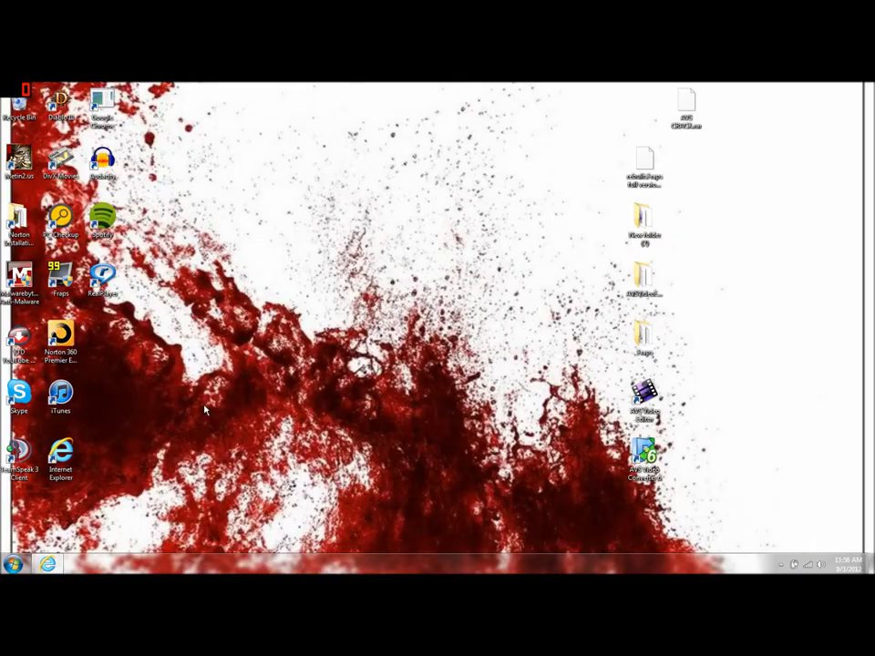
mouse_move(346, 442)
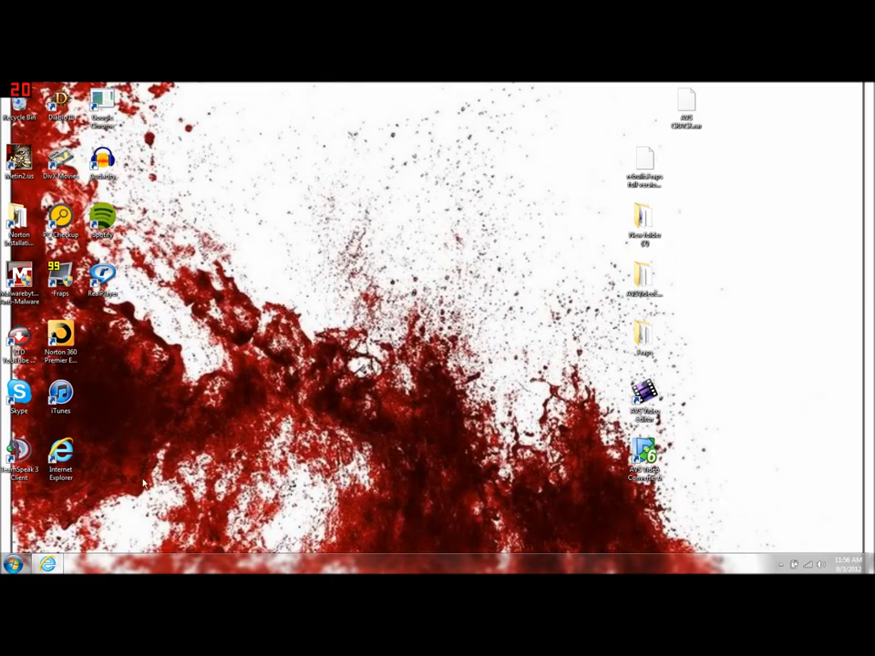
Browse All Programs in the Start menu, then launch Command Prompt via a 'cmd' search.
left_click(14, 565)
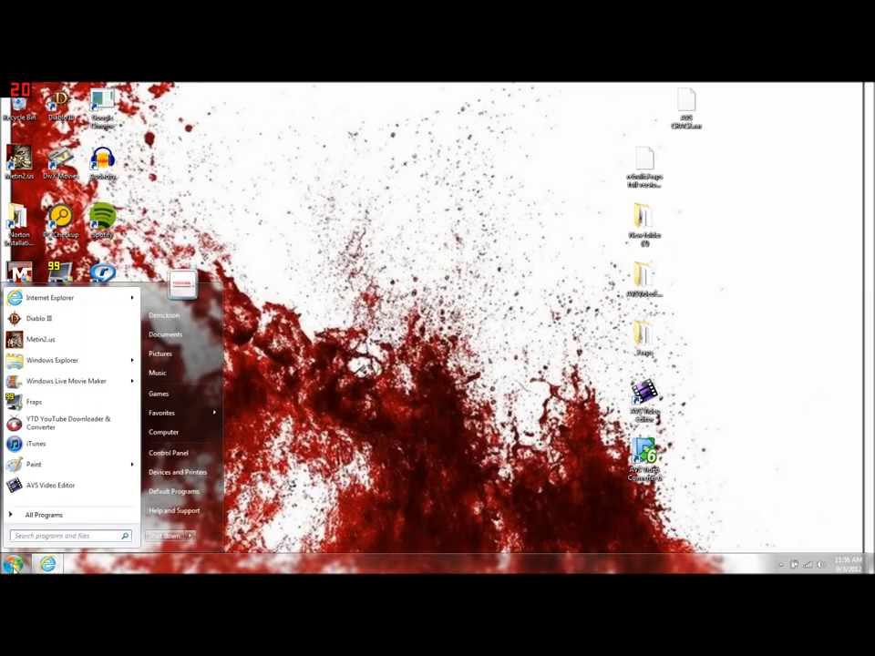
left_click(44, 515)
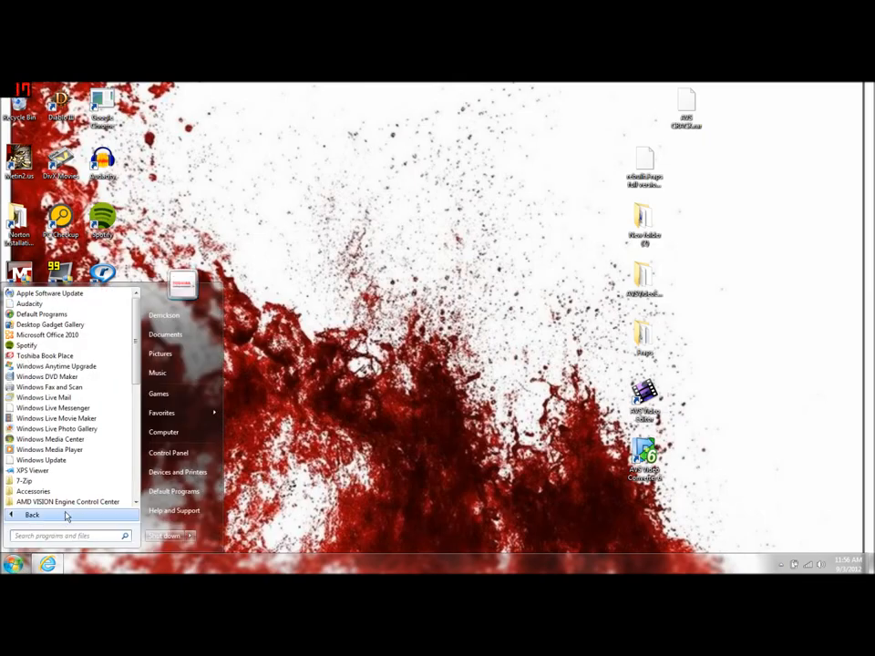
mouse_move(56, 418)
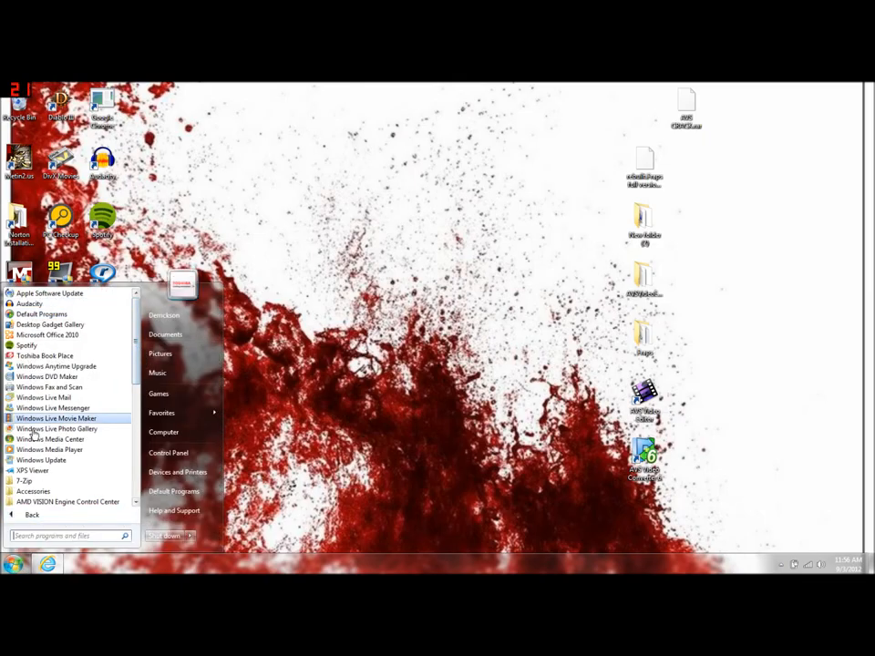
scroll("down", 3)
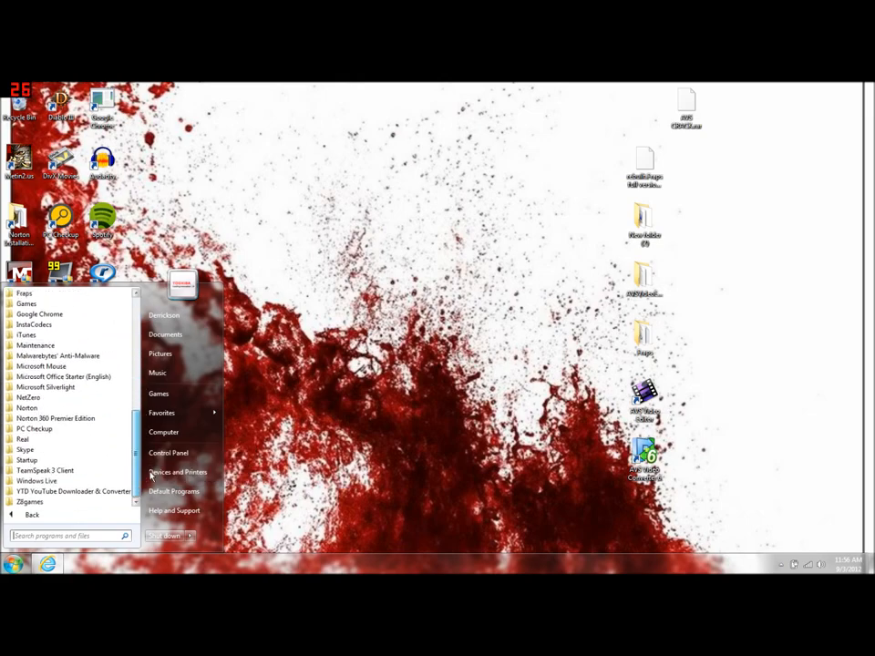
mouse_move(153, 464)
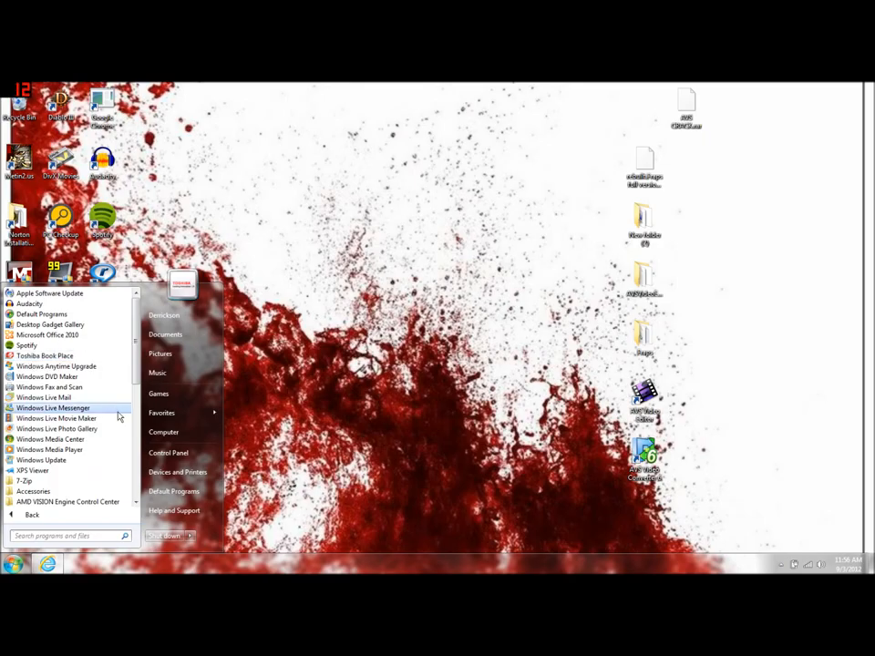
mouse_move(29, 304)
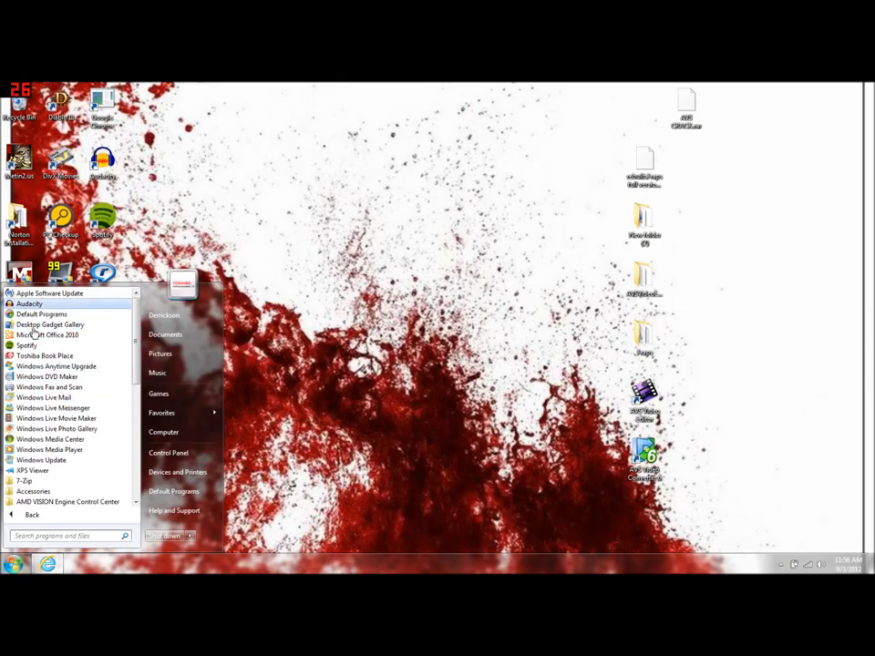
mouse_move(50, 324)
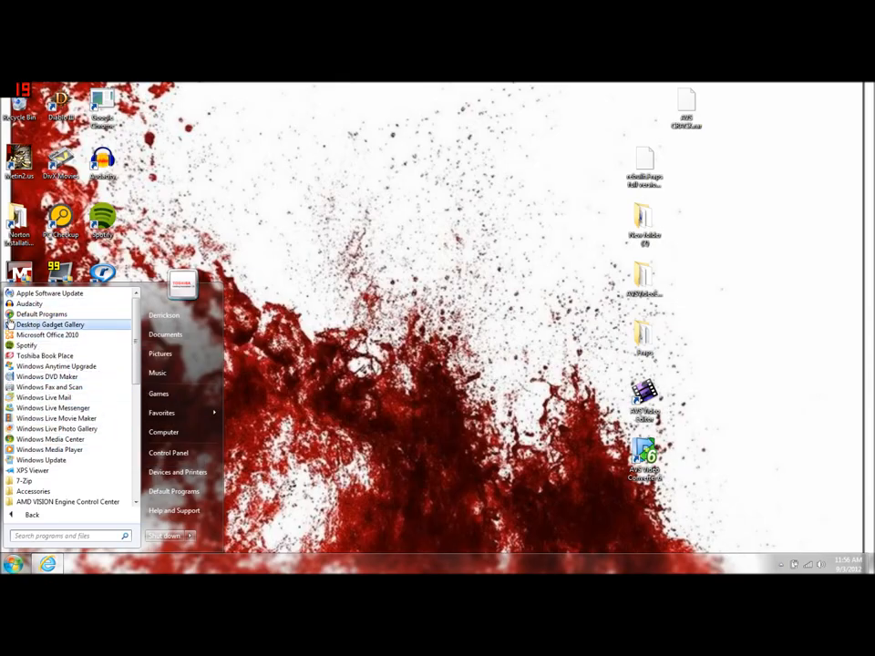
mouse_move(27, 346)
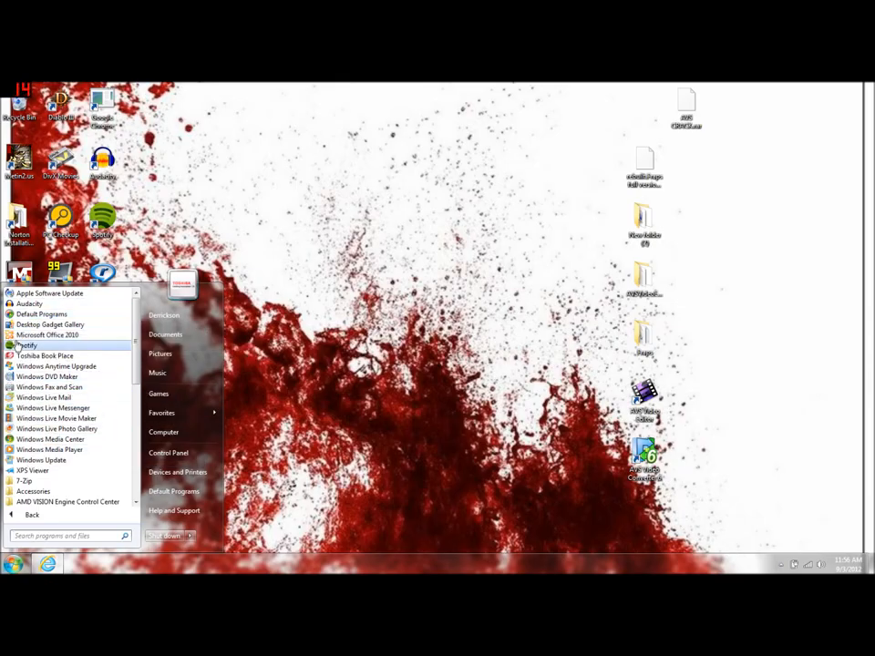
mouse_move(44, 355)
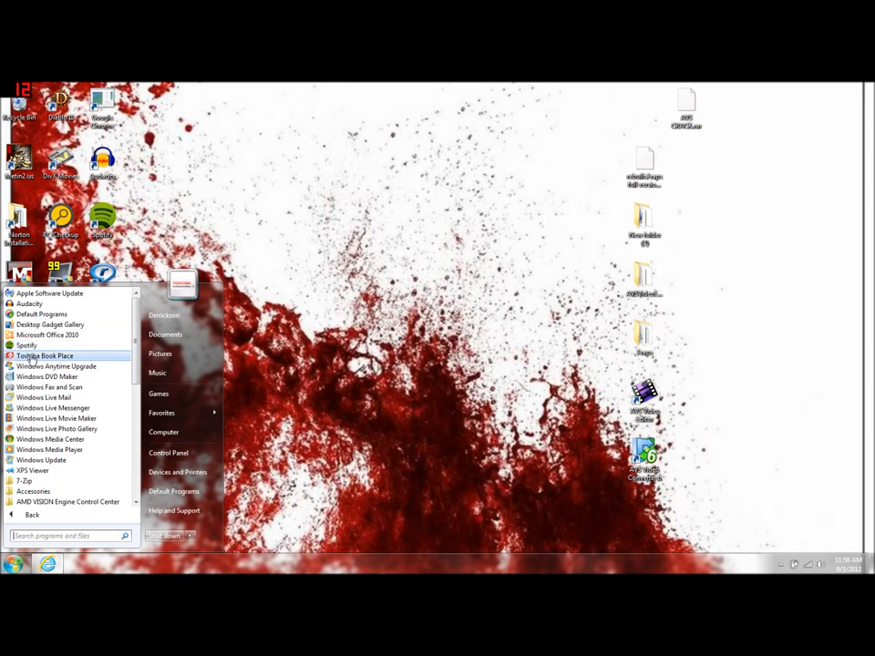
mouse_move(27, 345)
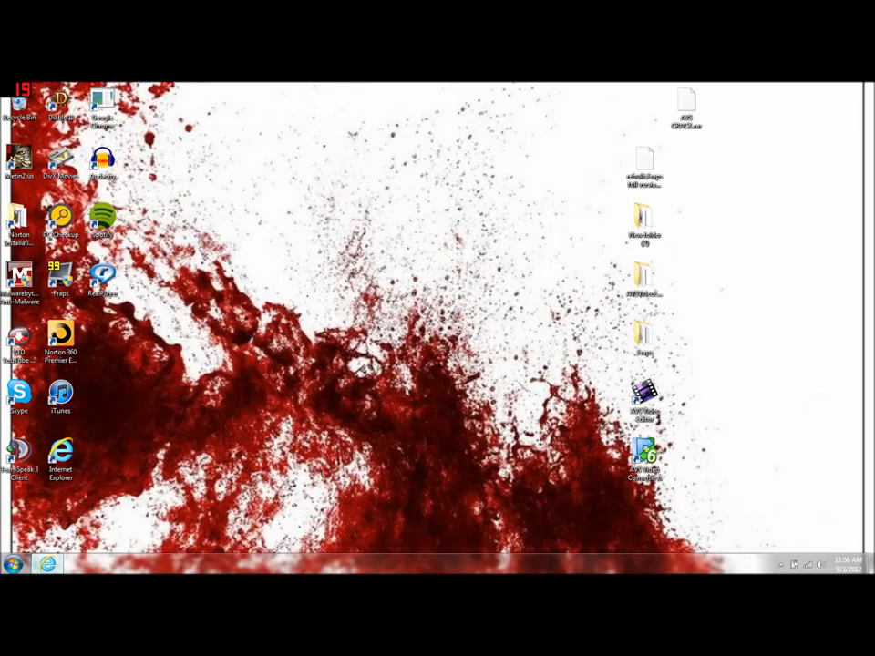
left_click(13, 564)
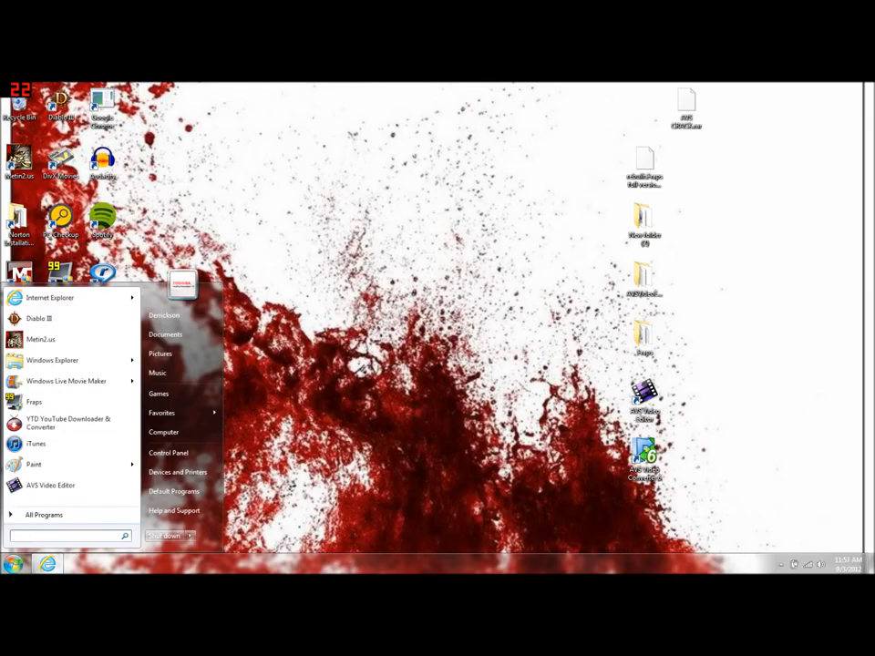
type("cmd")
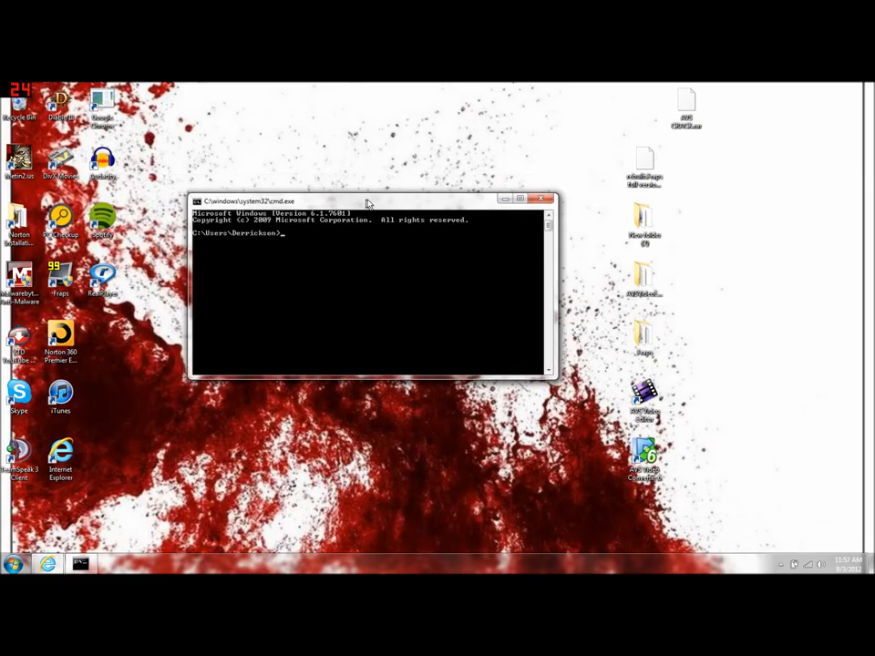
Change to the C: root and enter a del s/ ctfmon.lnk command, rejected as an invalid switch.
left_click_drag(365, 202, 353, 223)
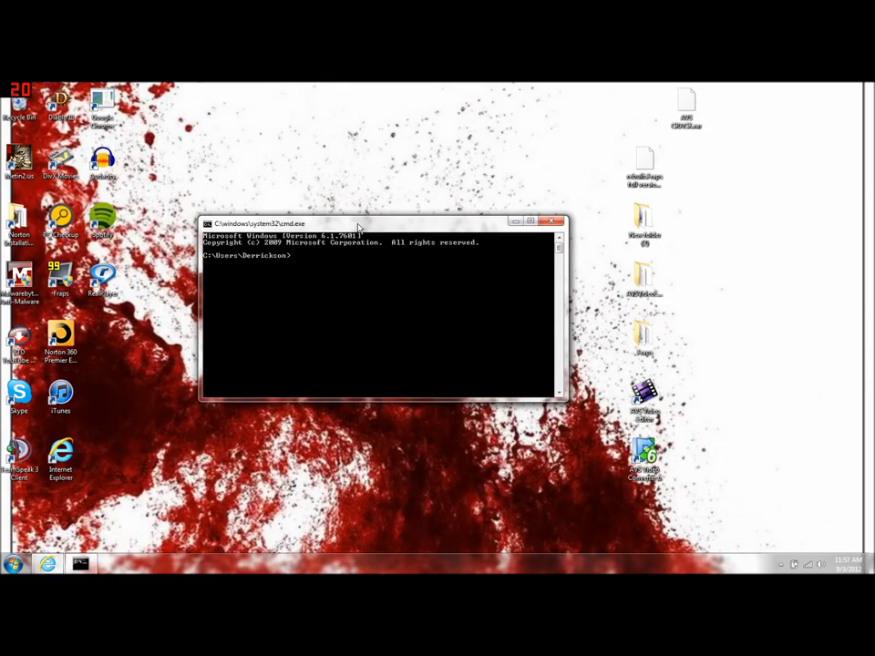
type("cd\\")
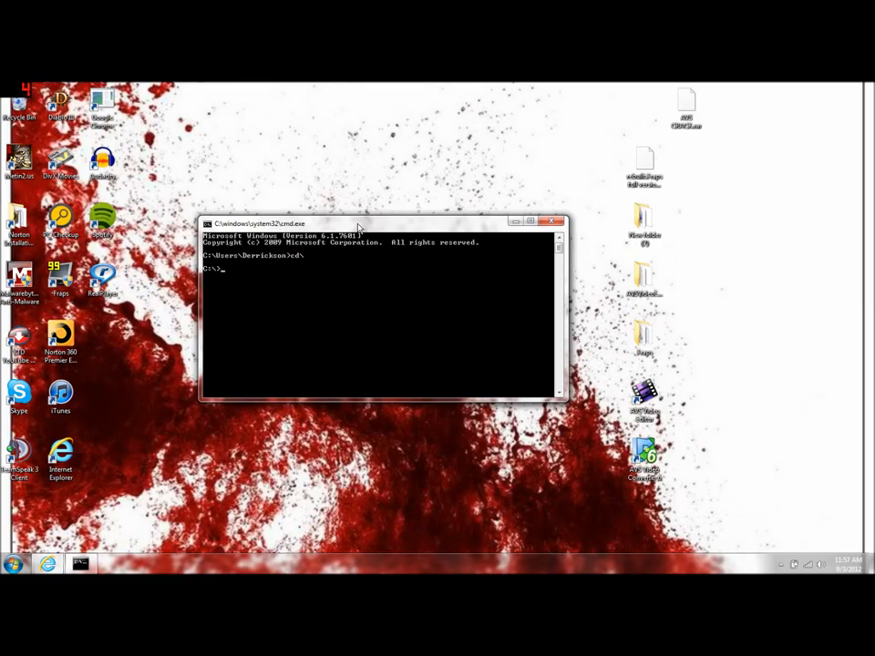
type("del s")
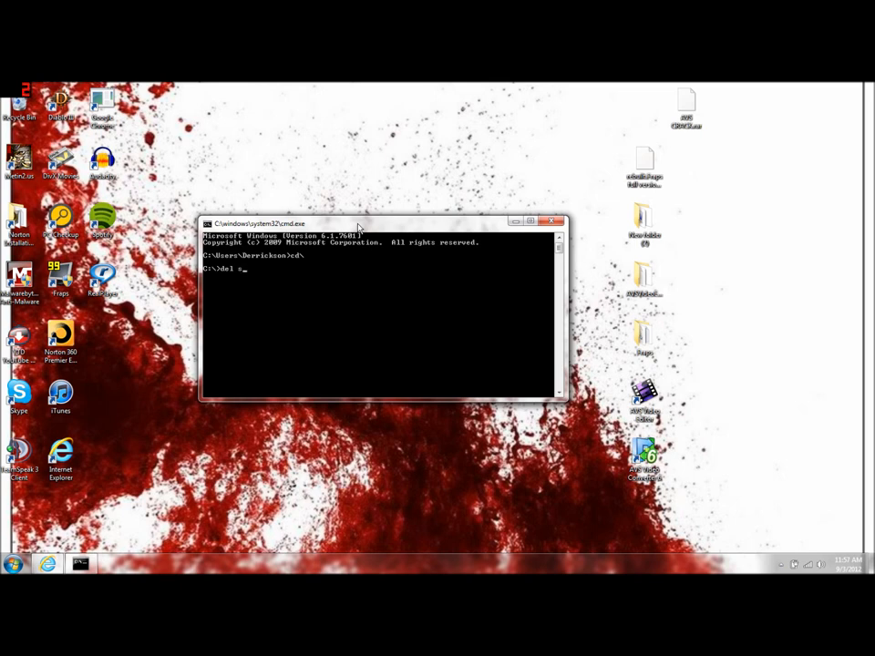
type("/")
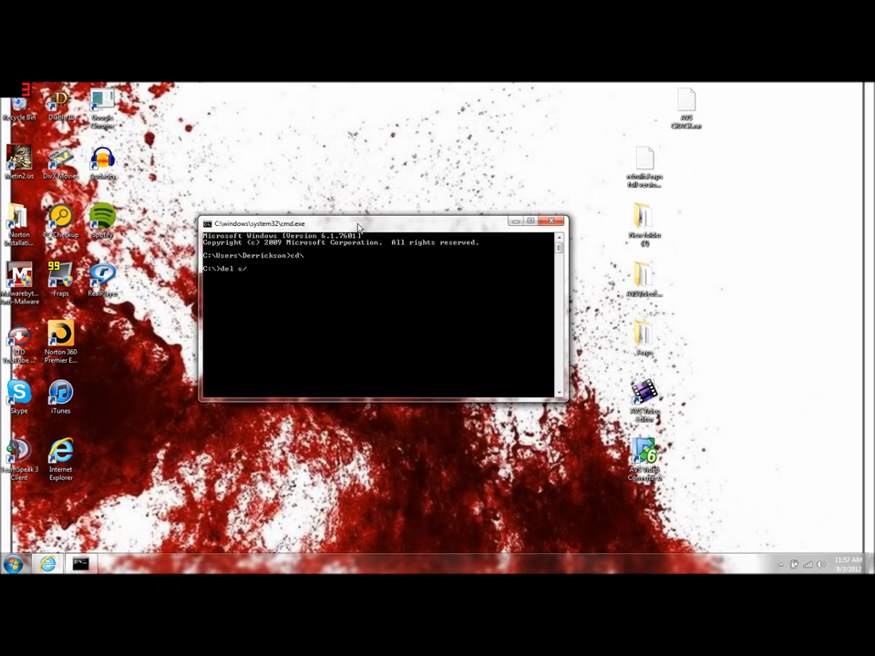
type("ctf")
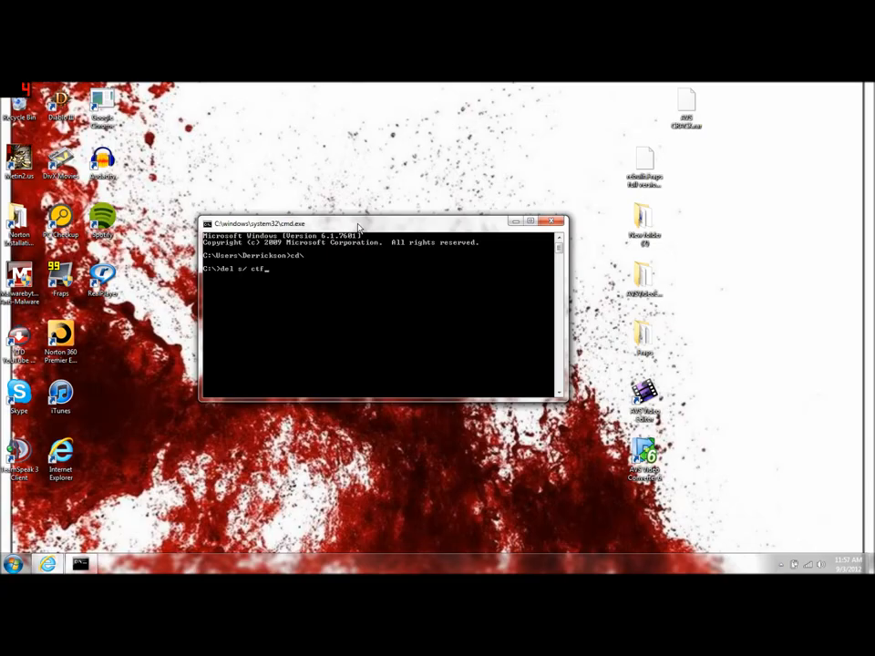
type("mon")
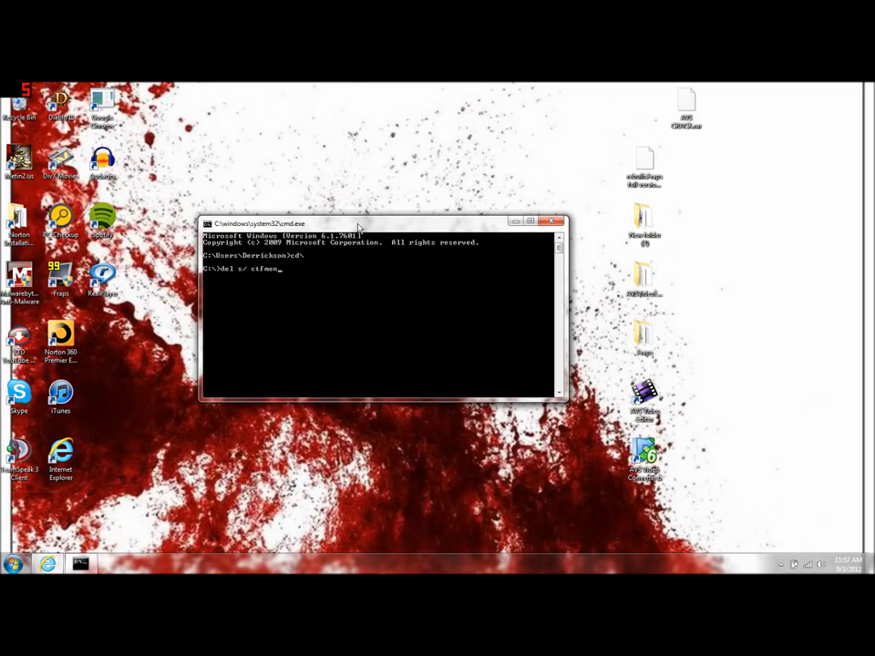
type(".1")
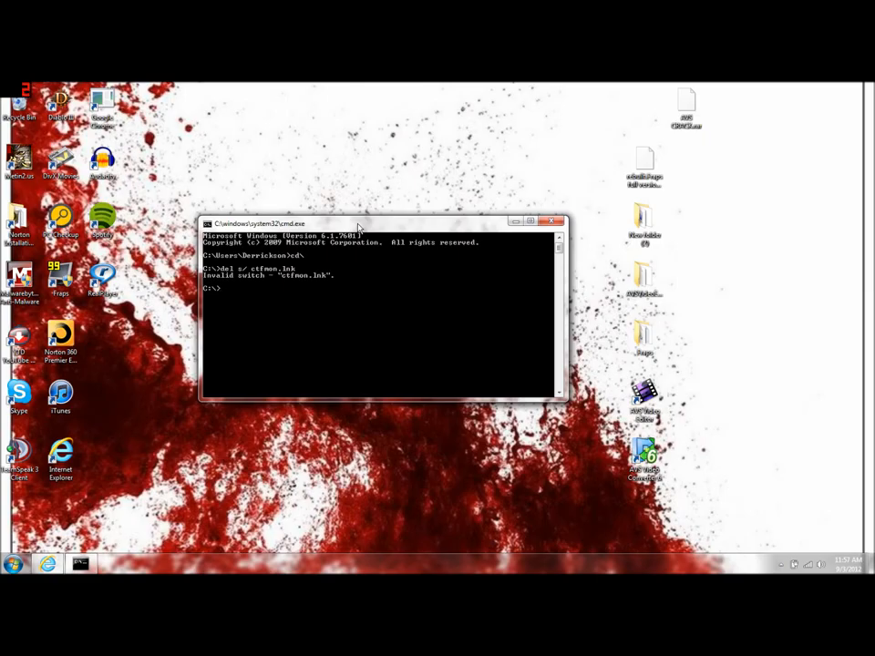
Retry 'del s/ ctfmon.lnk', which again returns an invalid switch error.
type("del")
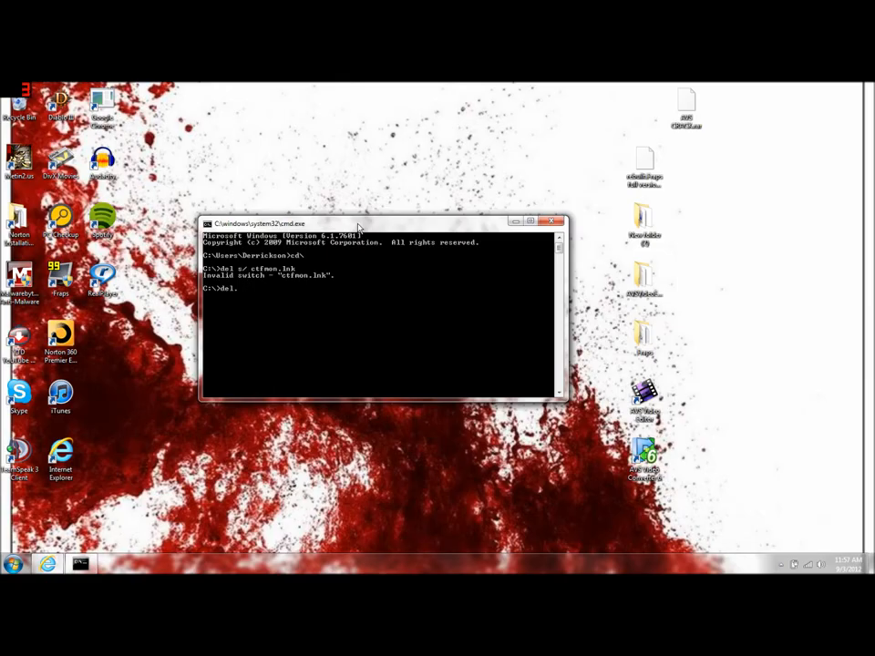
type("s/ c")
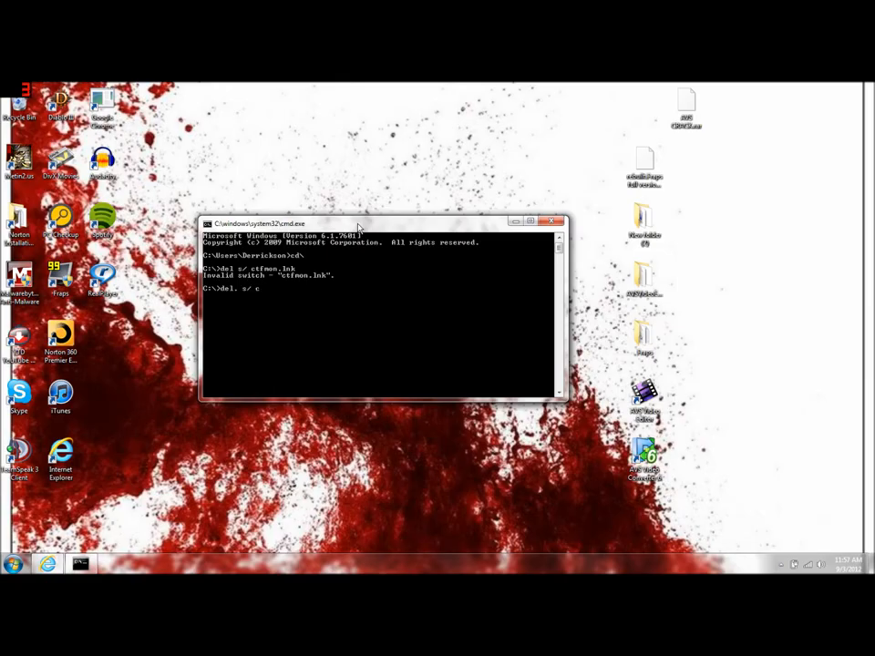
type("tfmon.lnk")
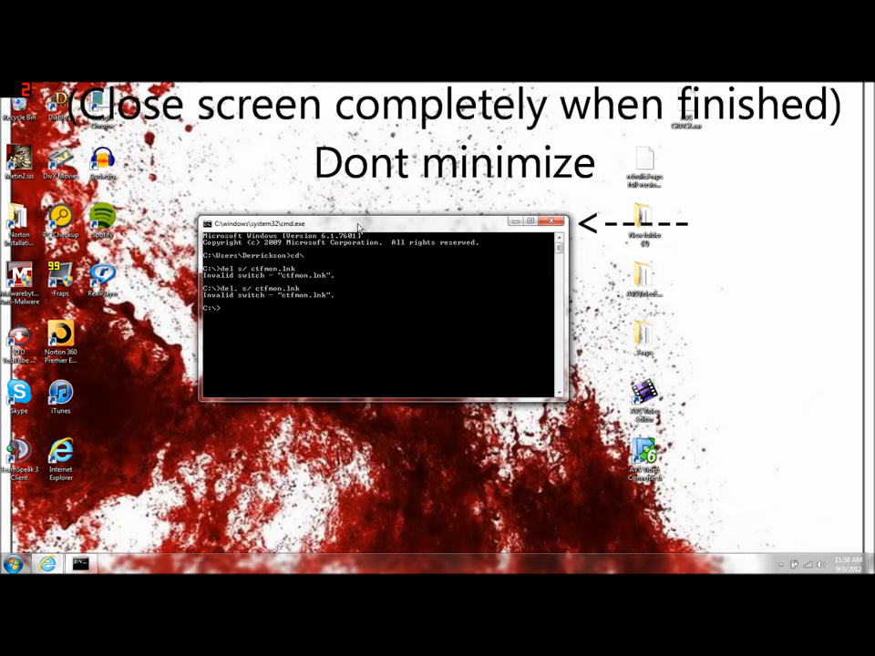
mouse_move(472, 147)
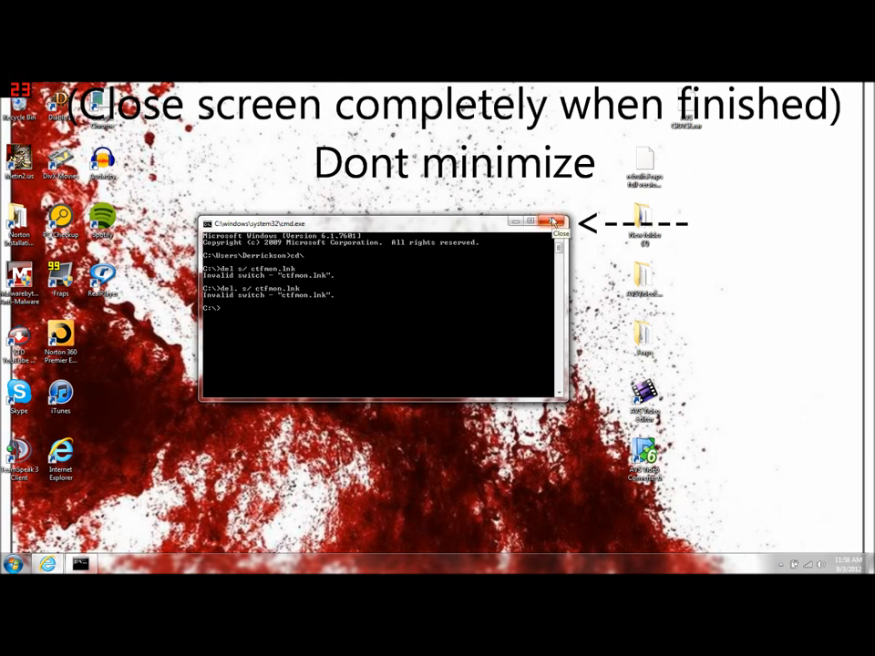
mouse_move(511, 258)
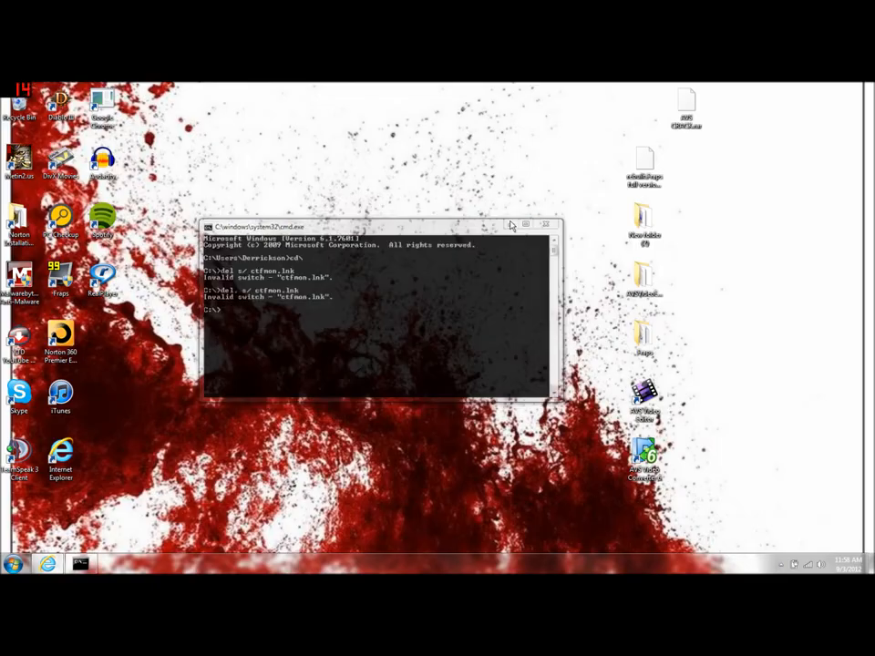
Close Command Prompt and search %temp% in Start so the Temp folder is listed.
left_click(546, 225)
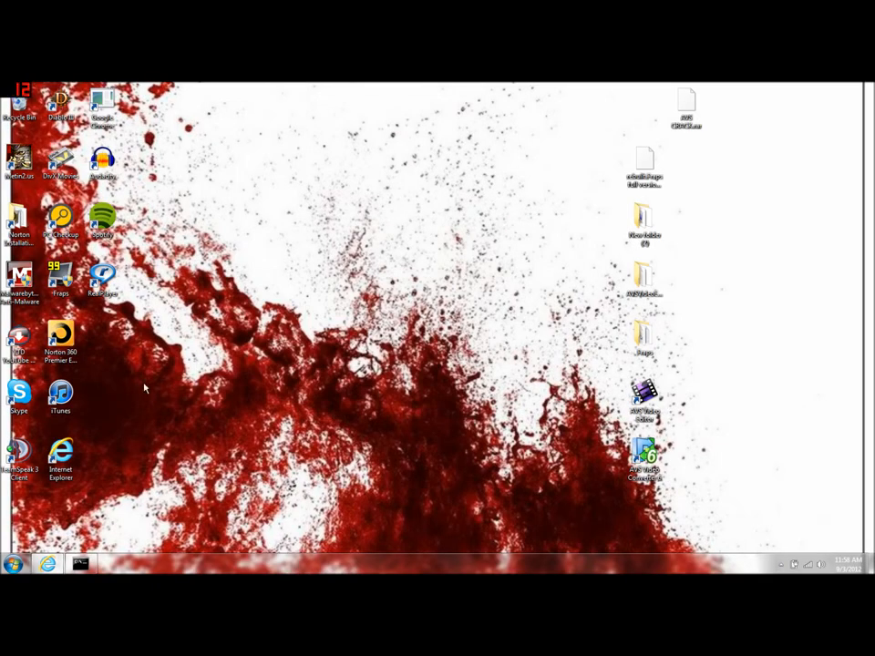
left_click(13, 564)
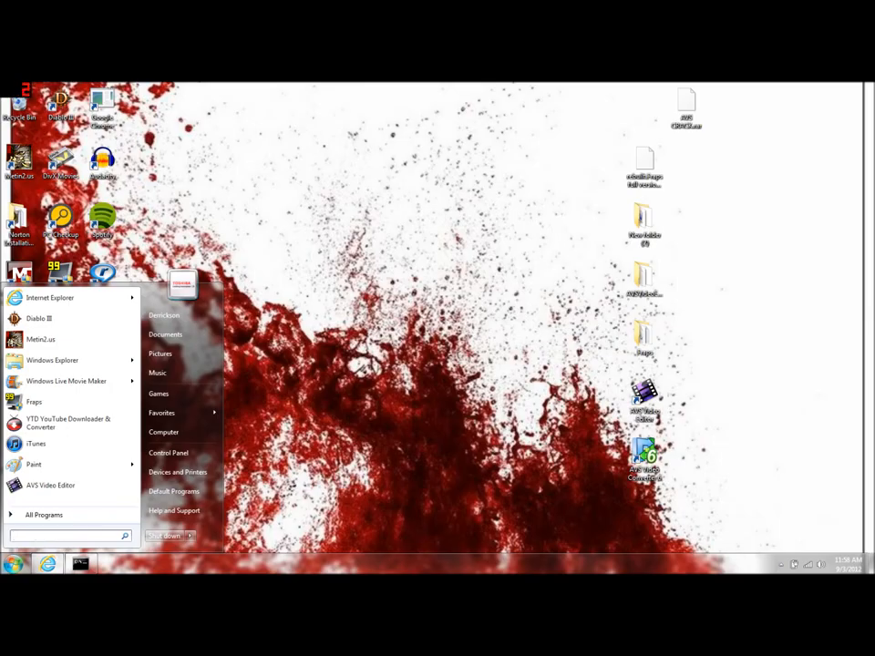
type("%temp%")
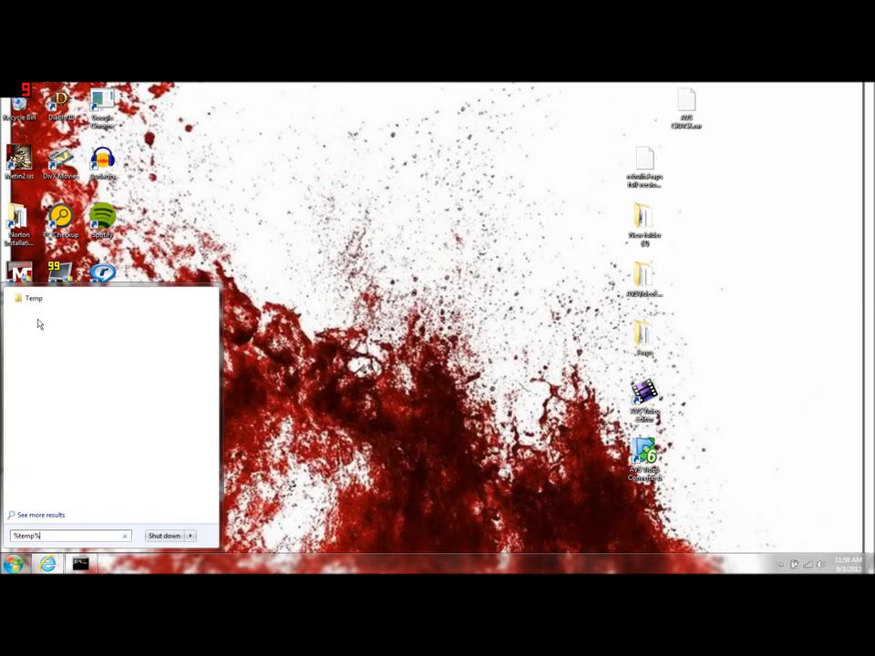
Delete all 21 Temp folder items to the Recycle Bin, skipping the 11 still in use.
left_click(32, 298)
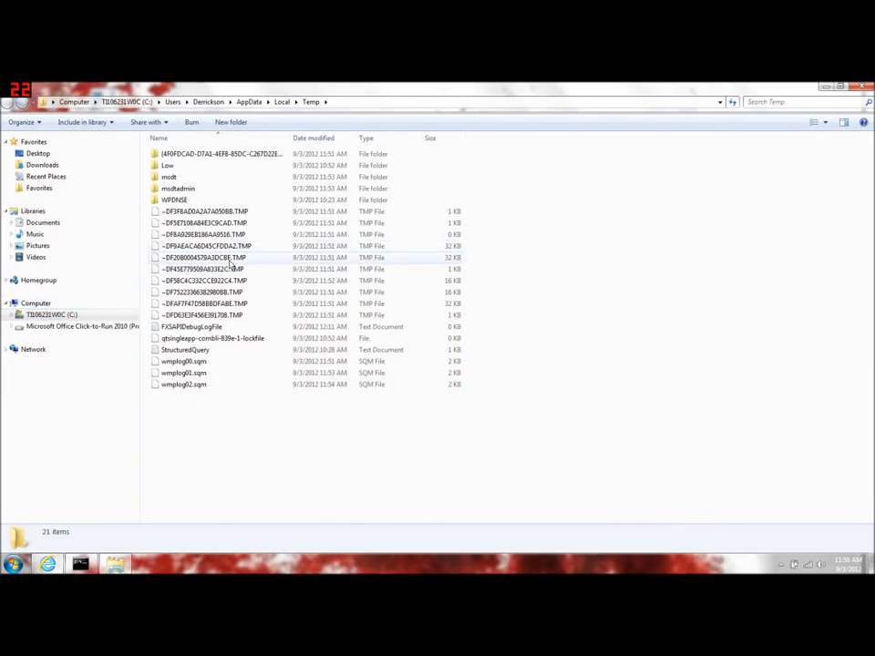
left_click(223, 153)
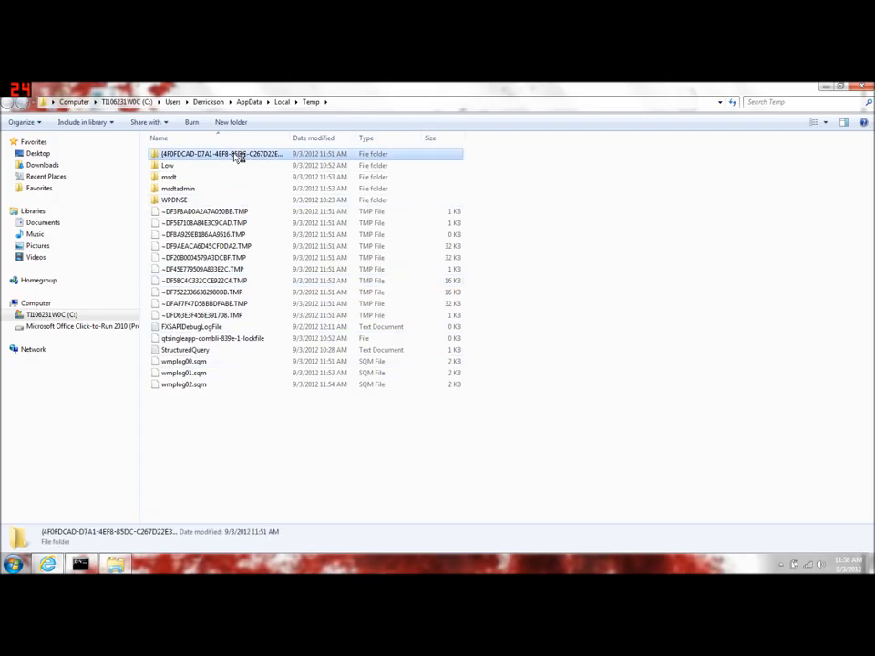
mouse_move(214, 384)
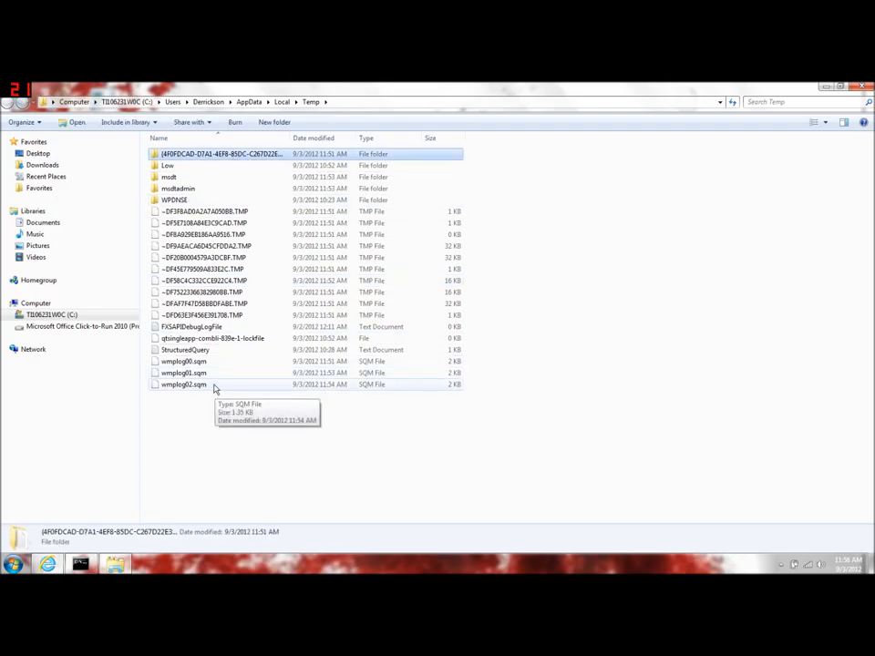
key("Delete")
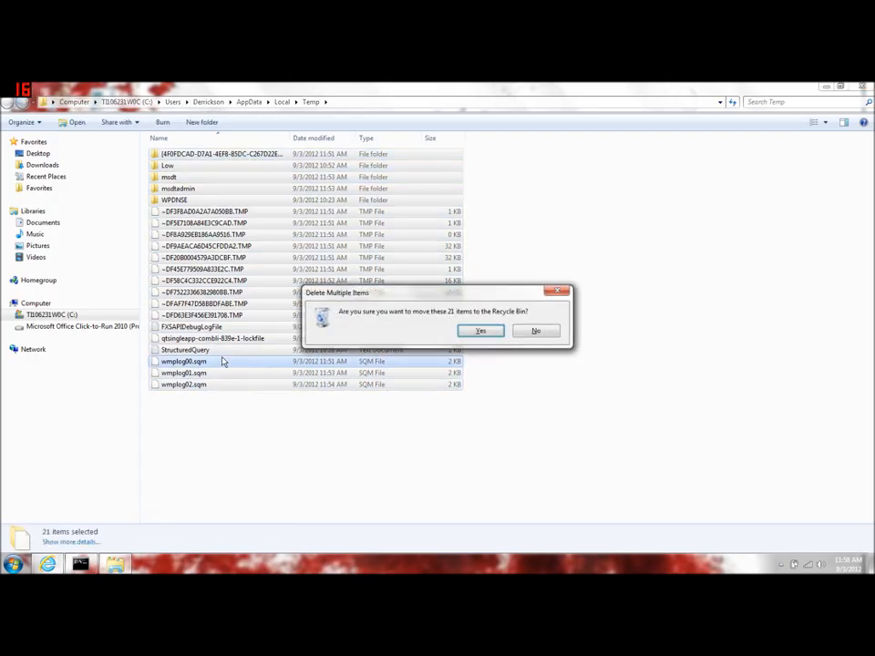
left_click(481, 331)
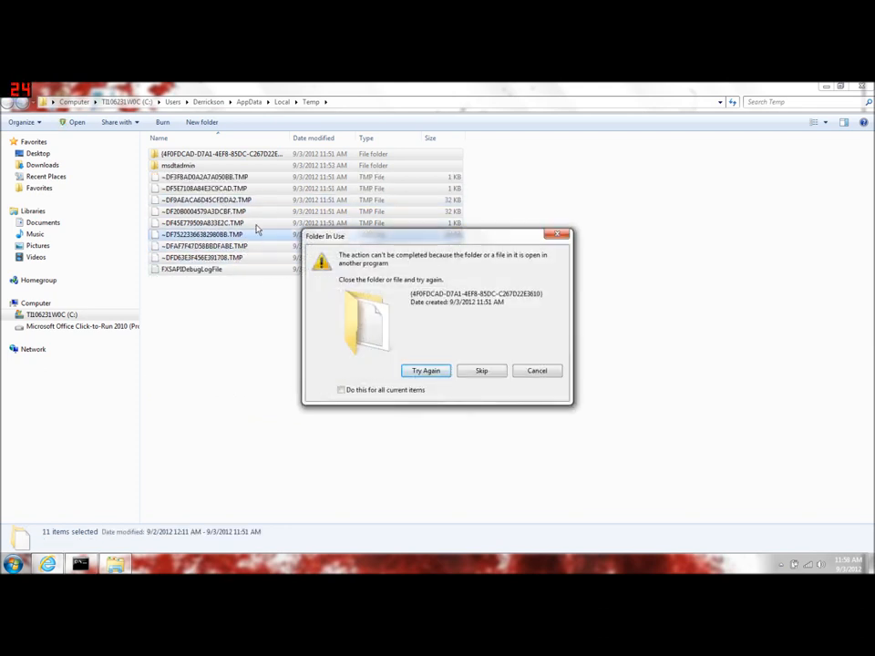
left_click(481, 370)
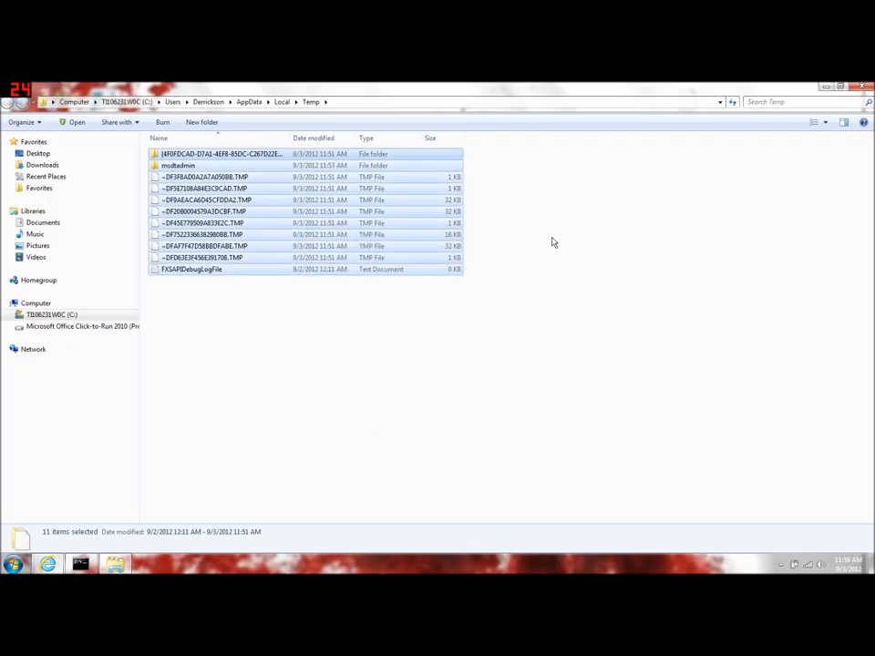
mouse_move(528, 223)
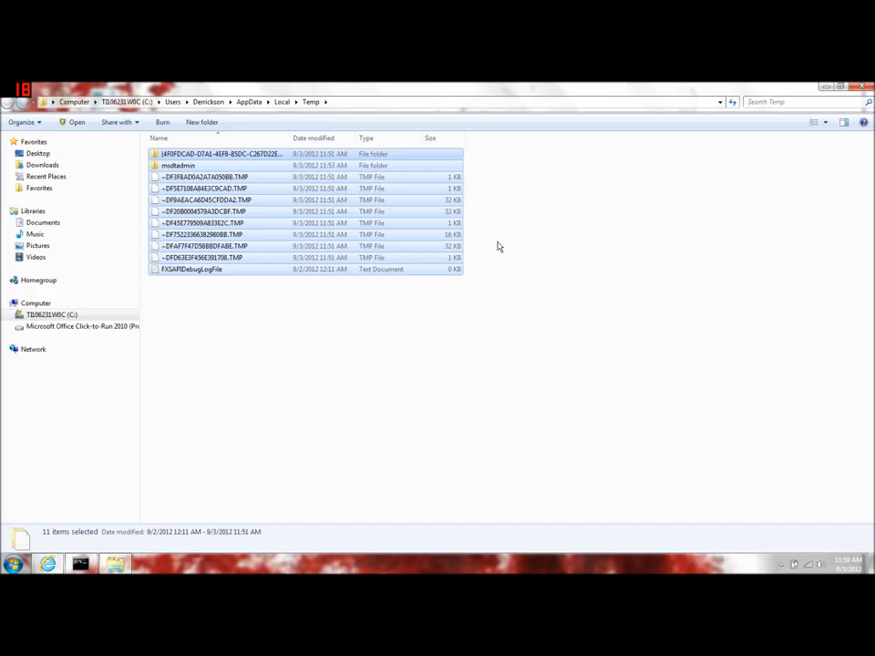
mouse_move(687, 86)
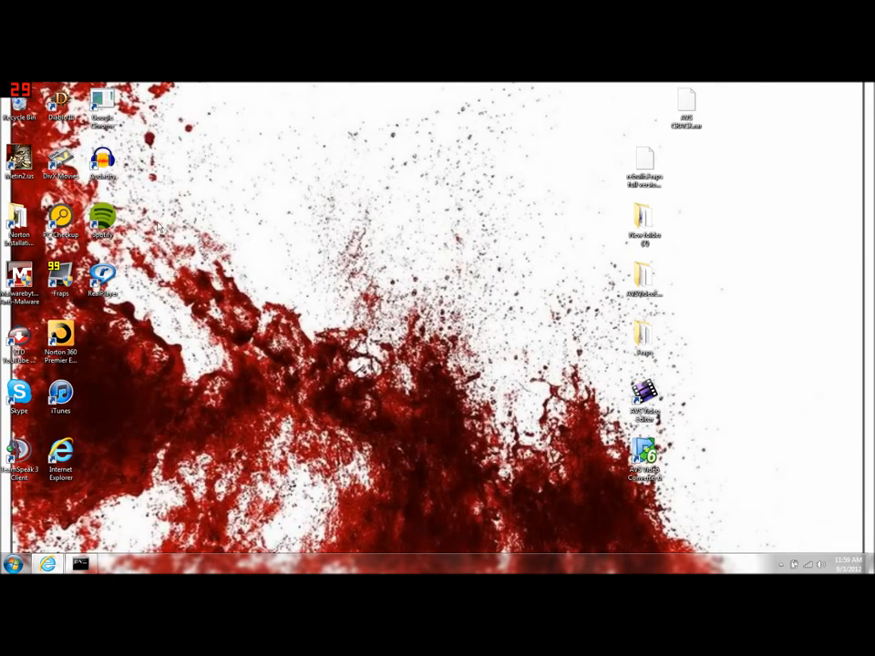
Permanently delete all 12 Recycle Bin items, then close the emptied bin.
double_click(20, 109)
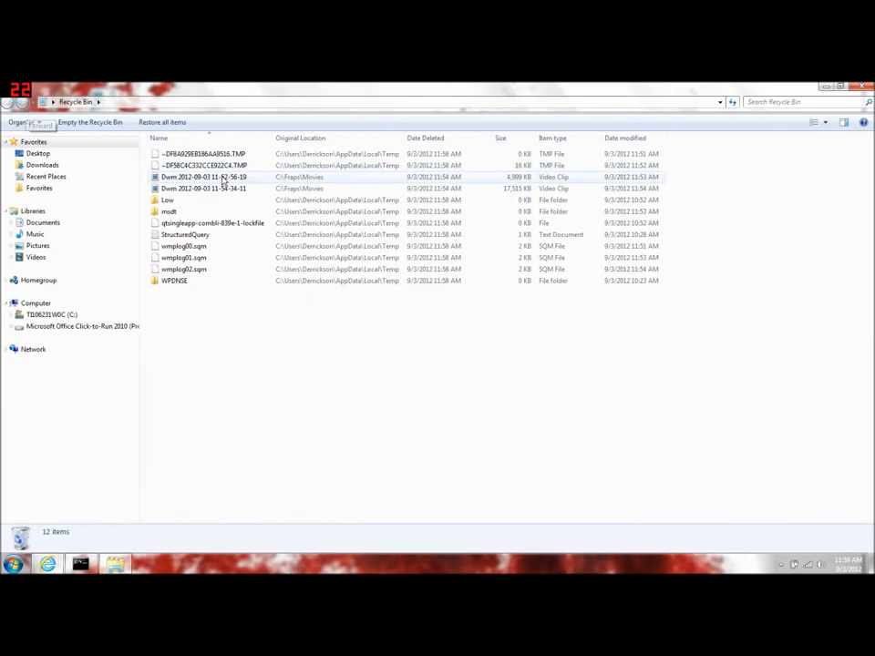
left_click(201, 153)
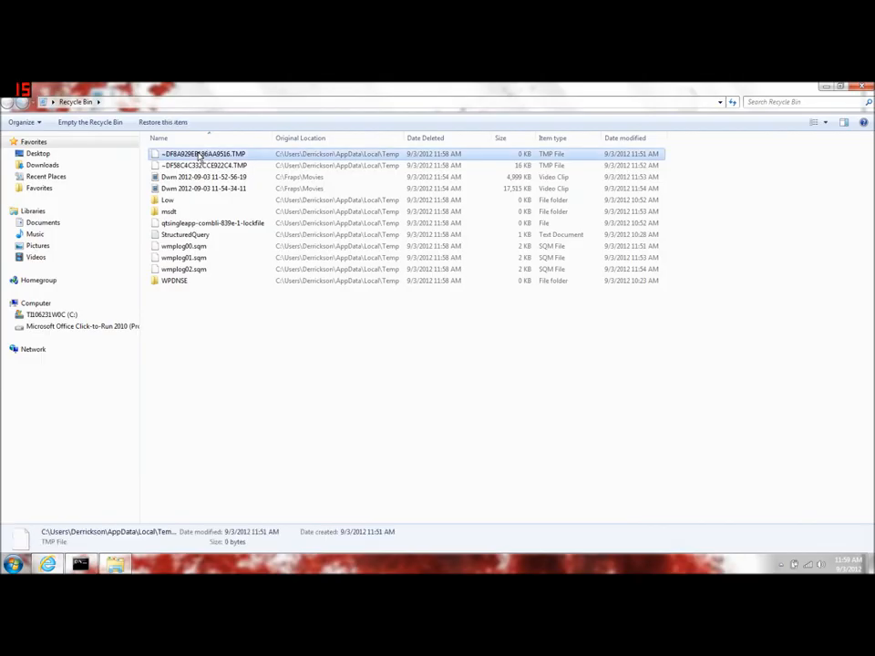
key("ctrl+a")
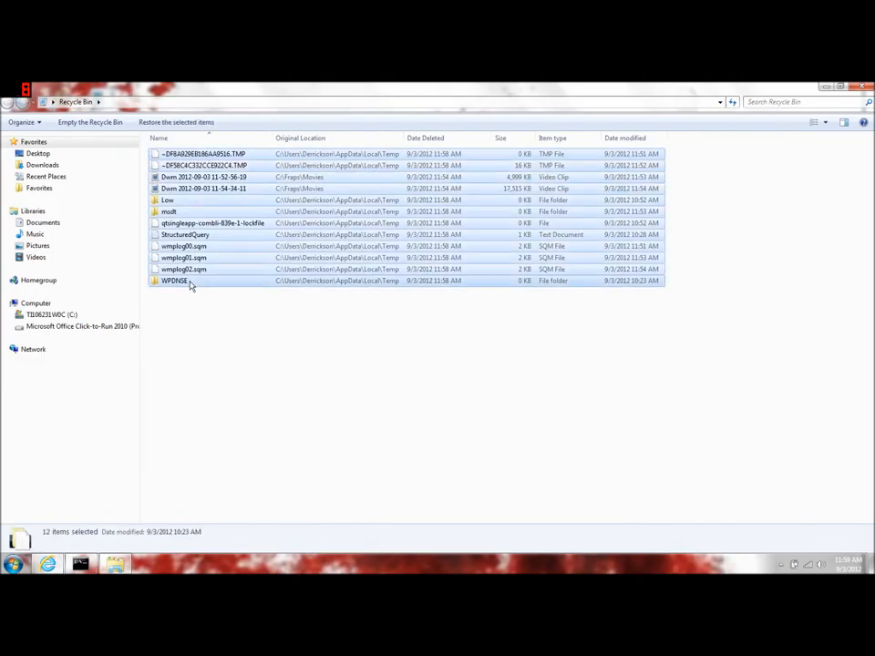
left_click(90, 122)
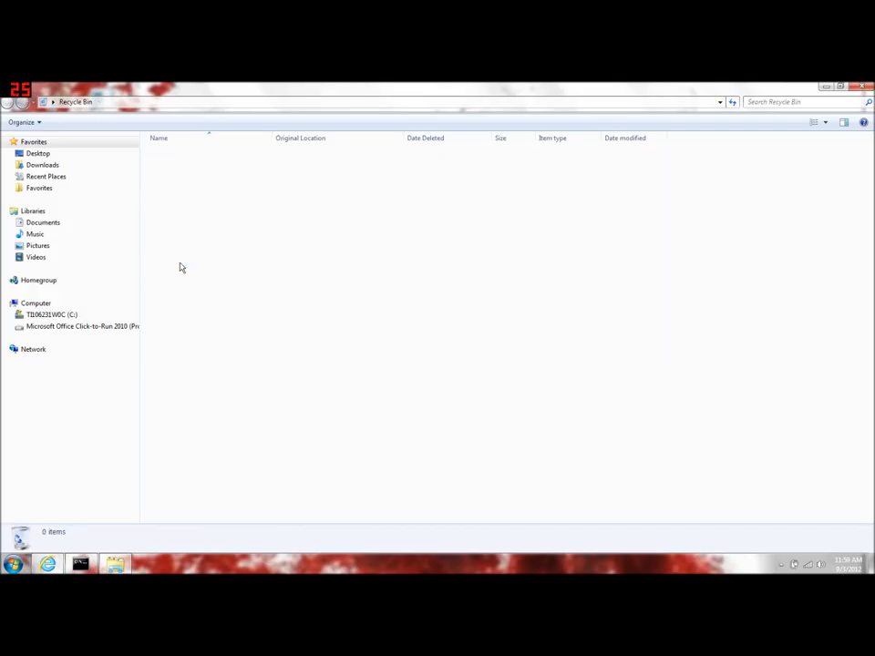
mouse_move(198, 264)
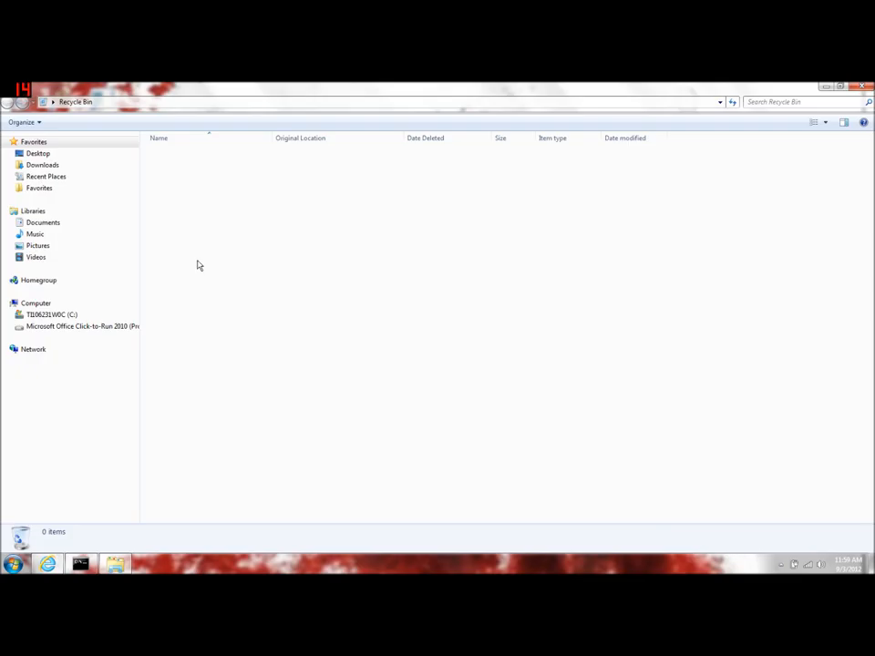
left_click(858, 85)
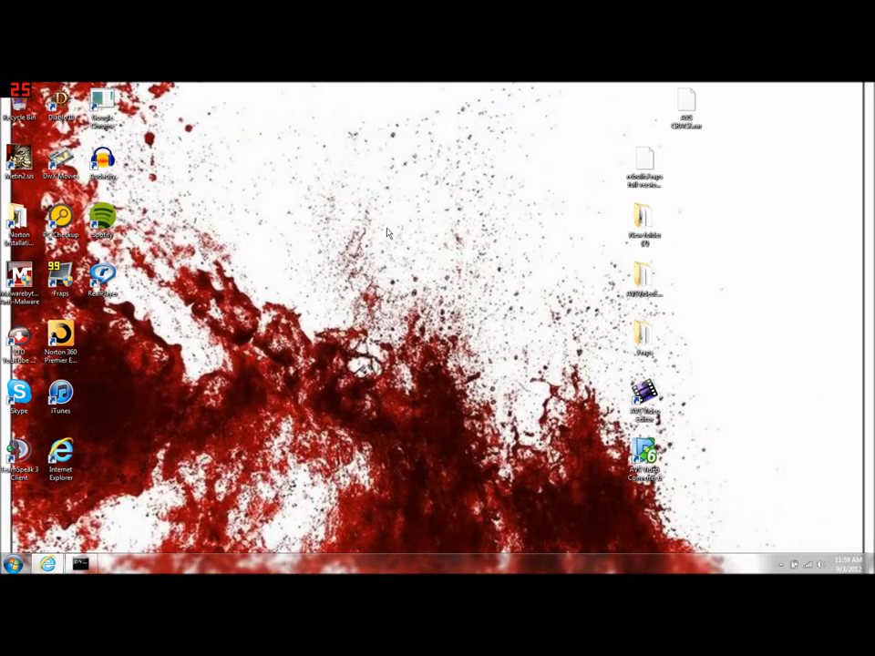
Launch Internet Explorer and follow the rkill link on fixpcyourself.com to get the Run/Save prompt.
left_click(47, 563)
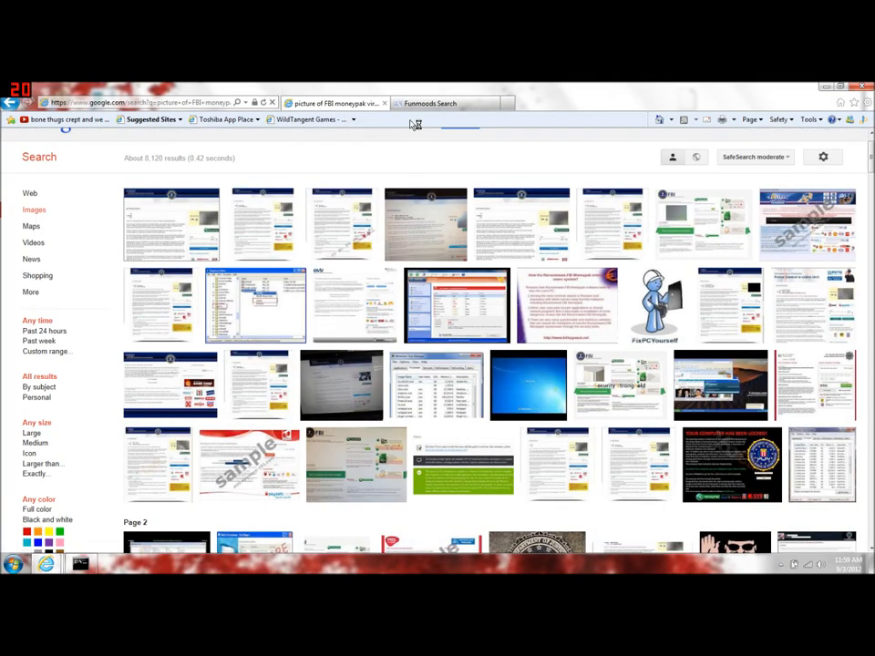
left_click(429, 102)
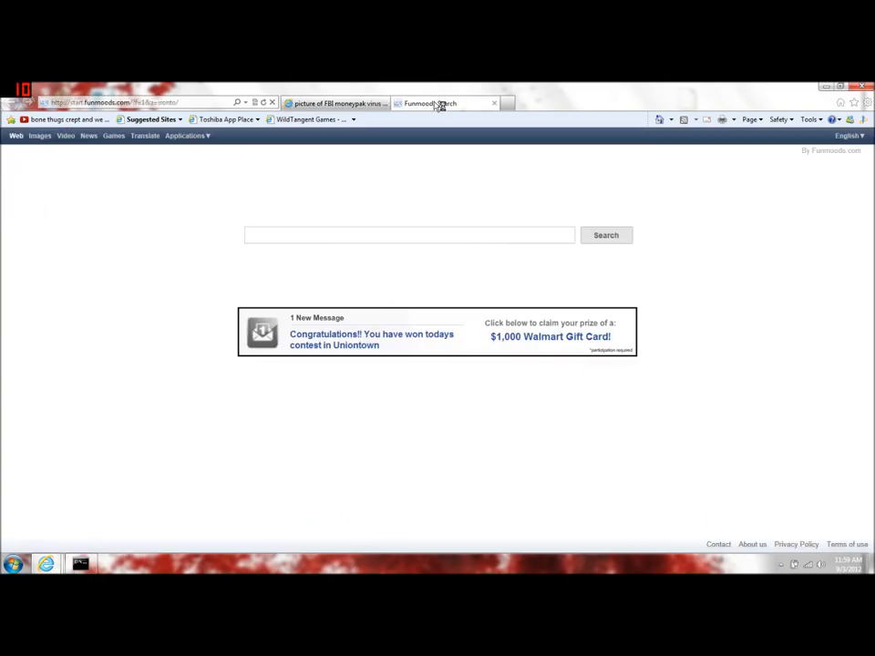
left_click(410, 235)
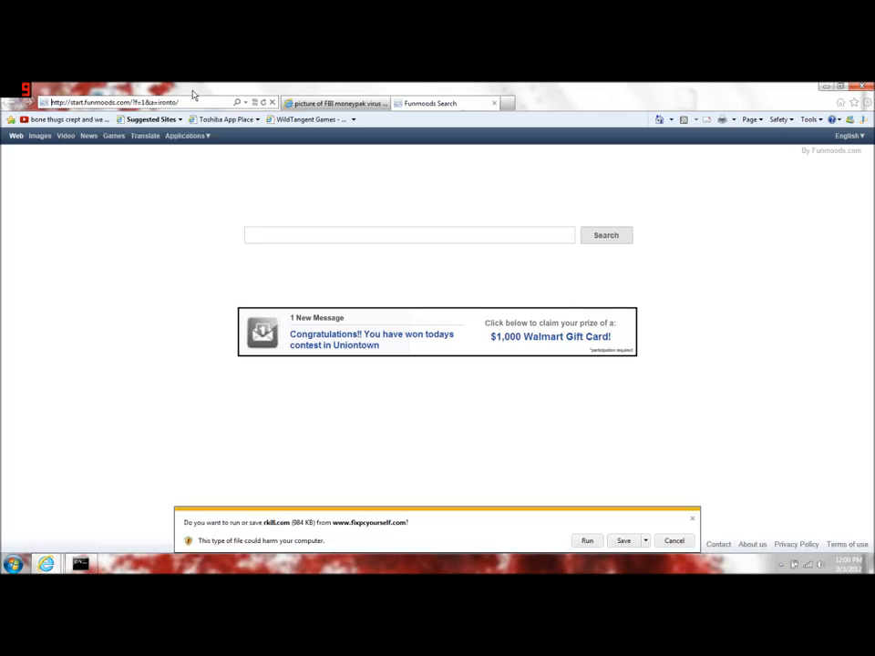
mouse_move(686, 387)
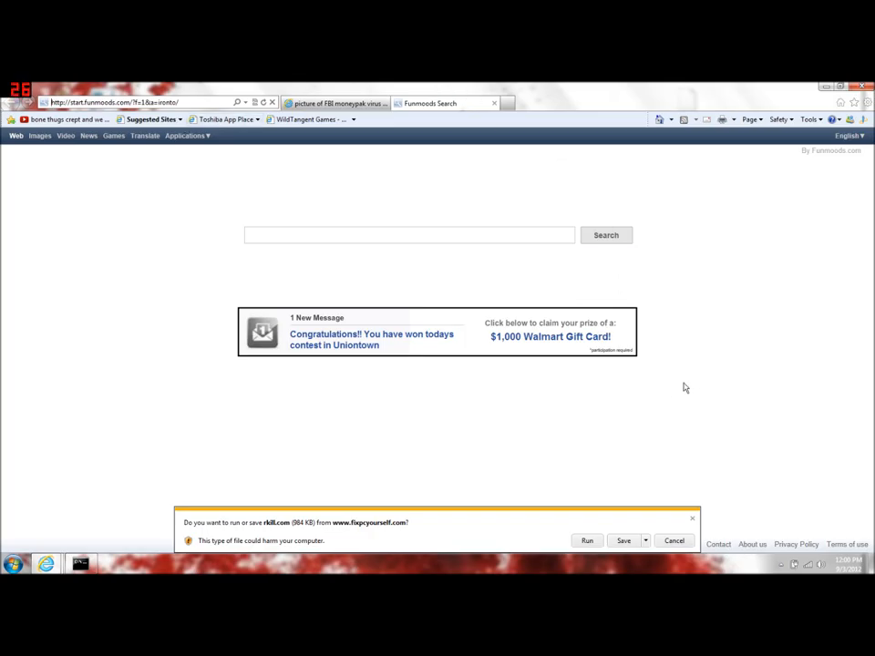
Run rkill.com directly, accepting the unverified-publisher warning.
left_click(587, 541)
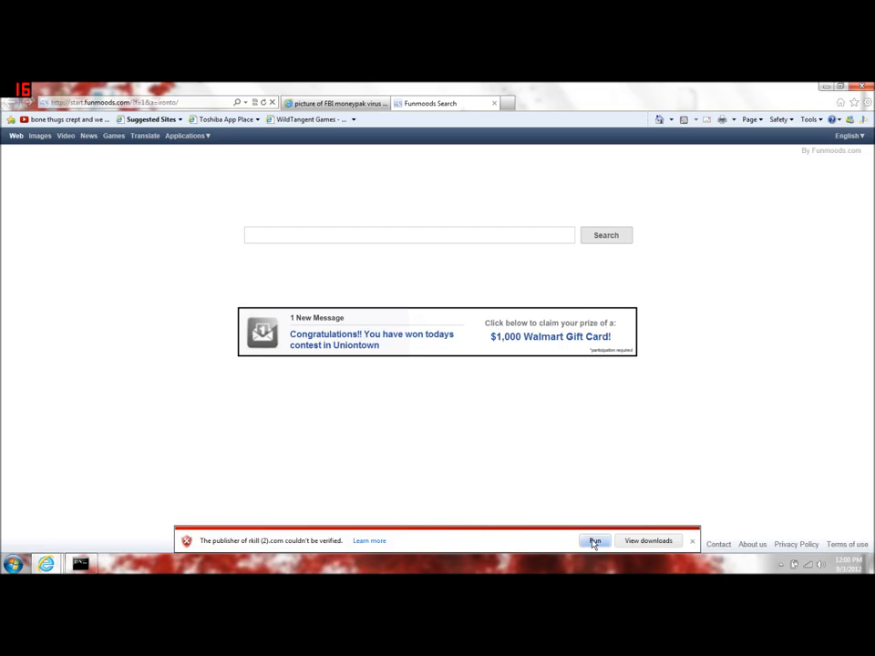
left_click(595, 540)
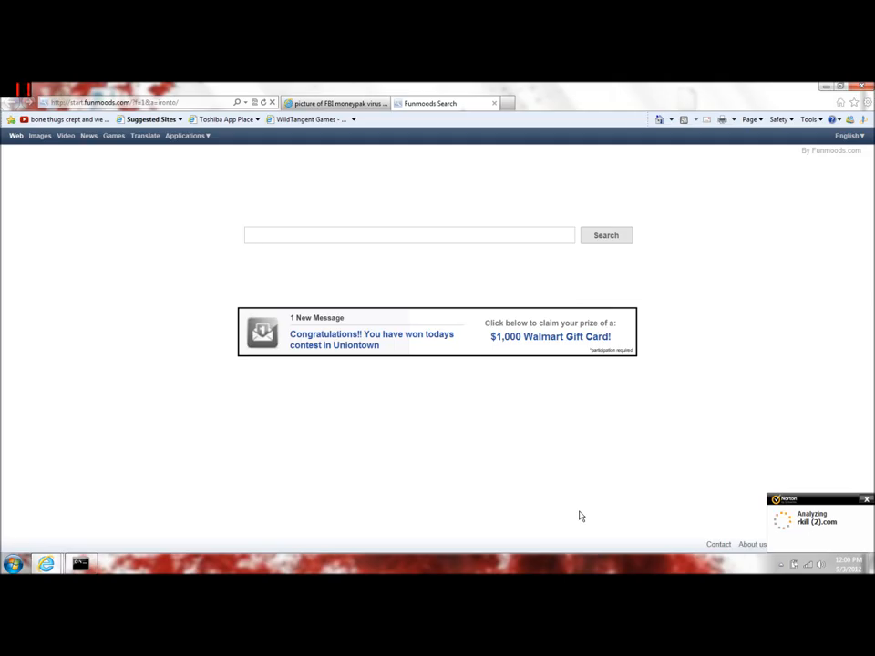
left_click(408, 234)
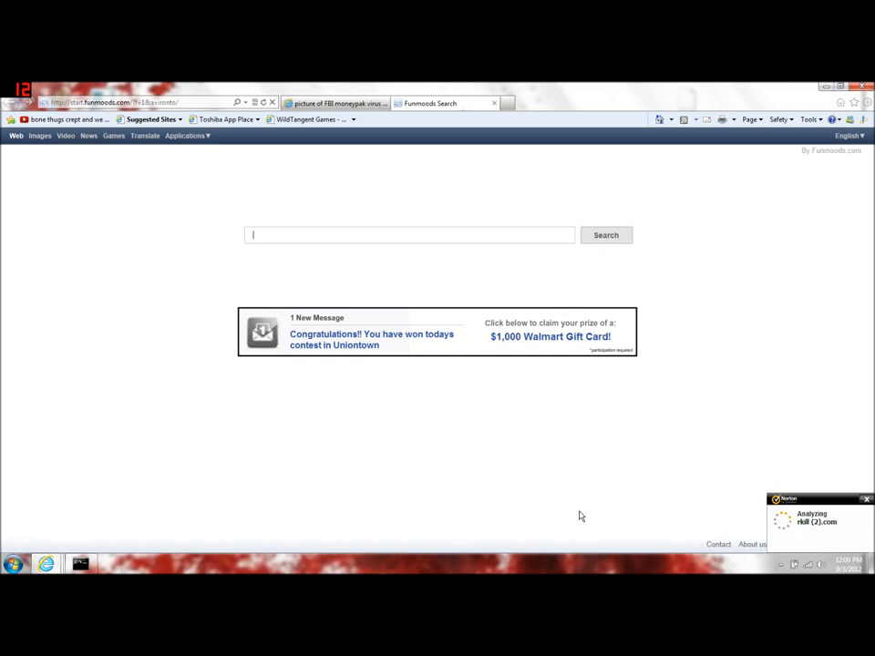
mouse_move(509, 458)
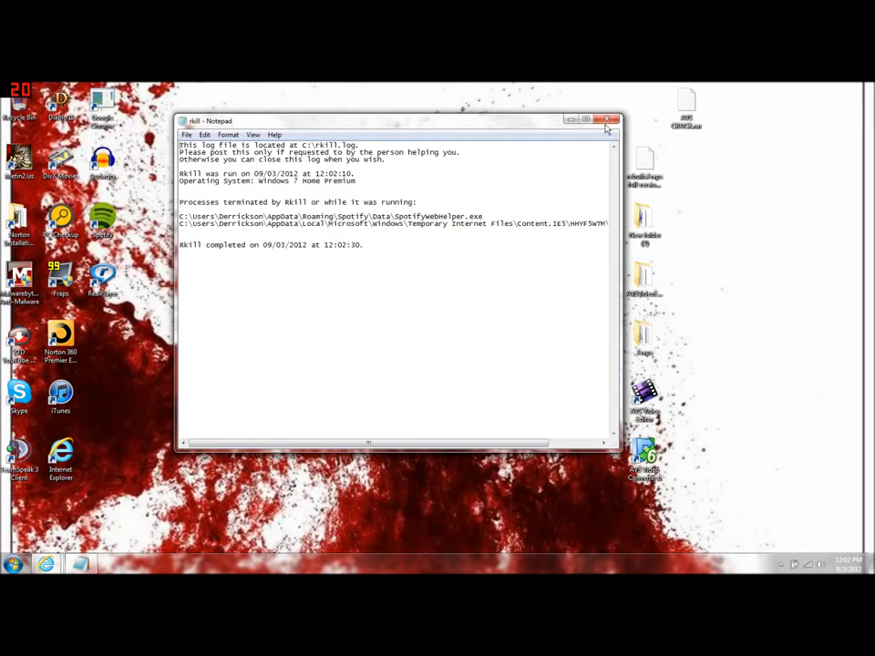
Close the rkill.log Notepad window after reviewing the terminated processes.
left_click(608, 119)
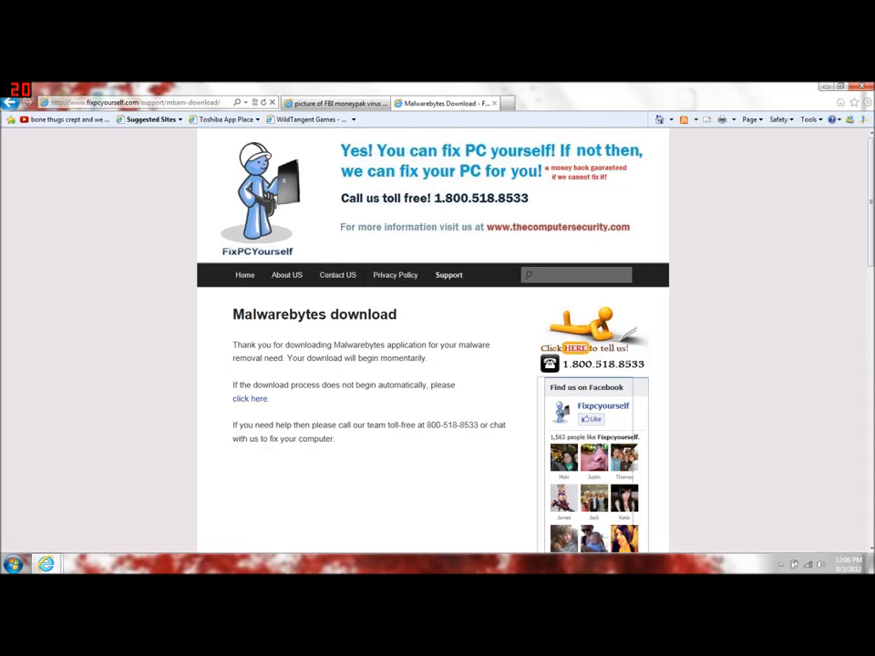
mouse_move(366, 336)
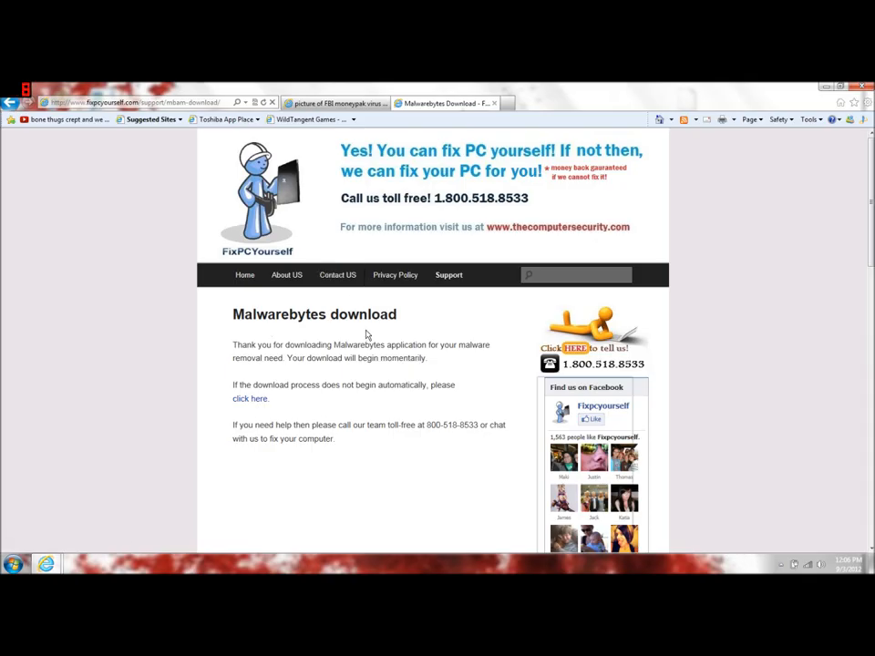
mouse_move(321, 356)
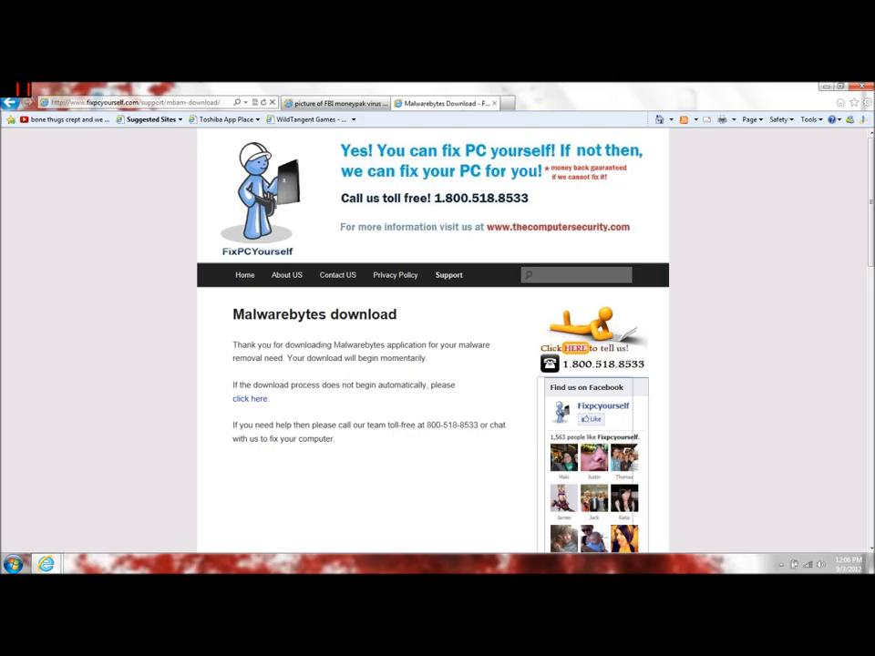
mouse_move(452, 323)
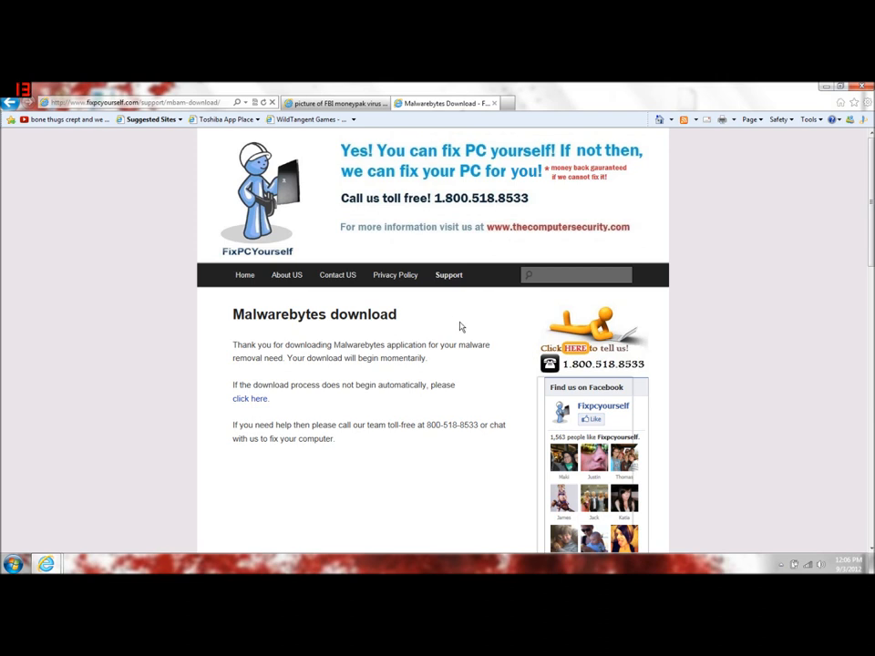
mouse_move(508, 359)
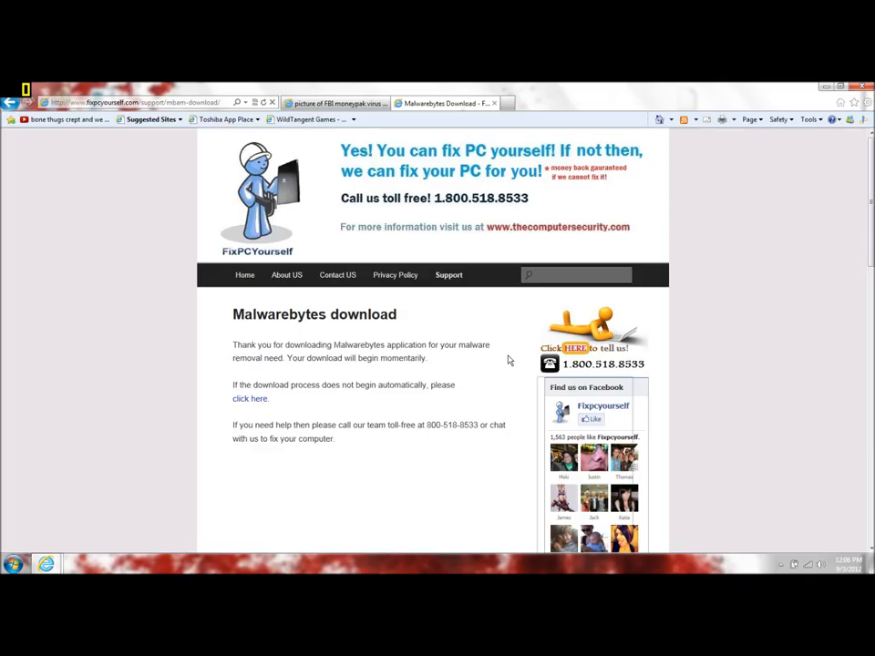
mouse_move(319, 179)
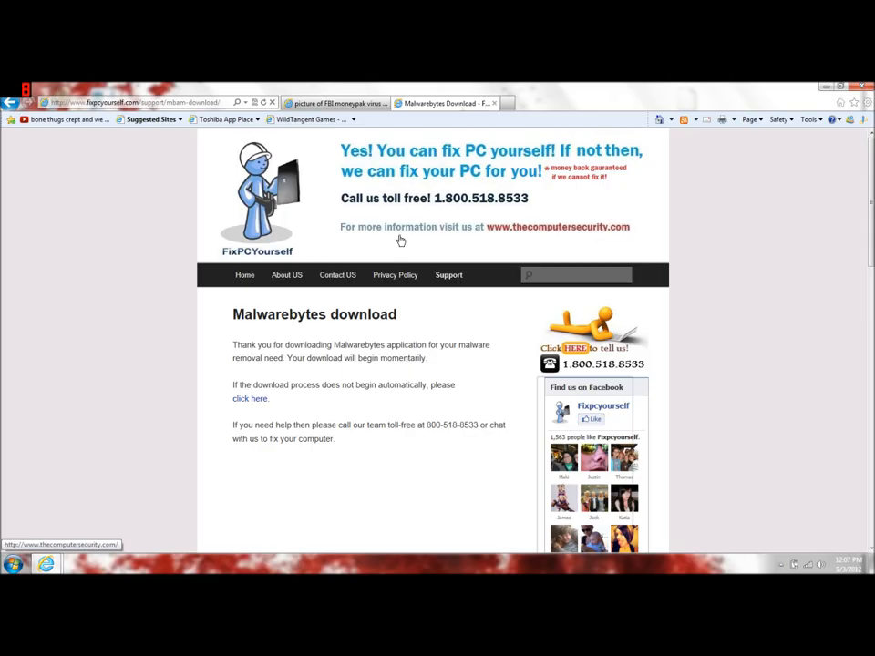
mouse_move(455, 247)
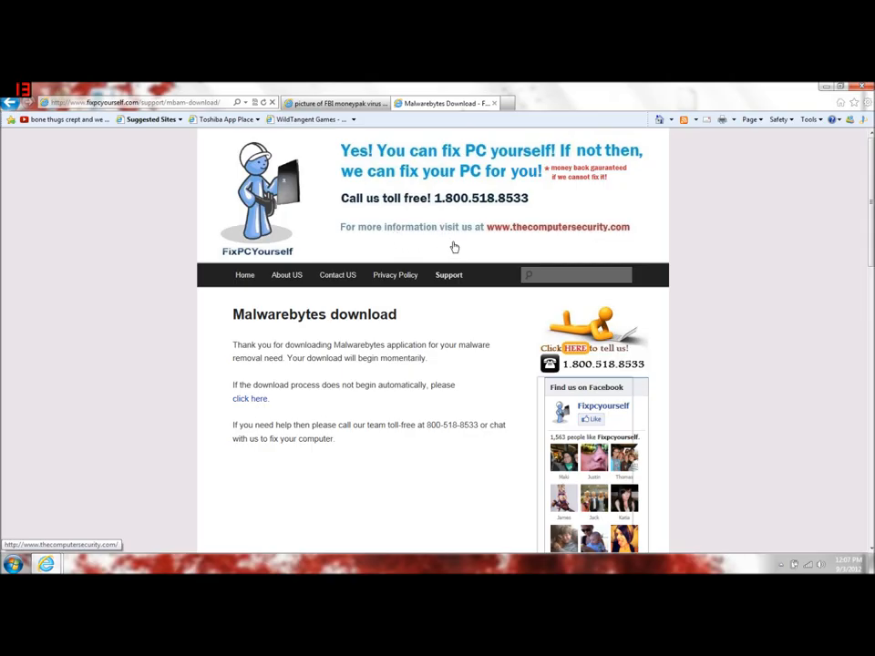
mouse_move(419, 216)
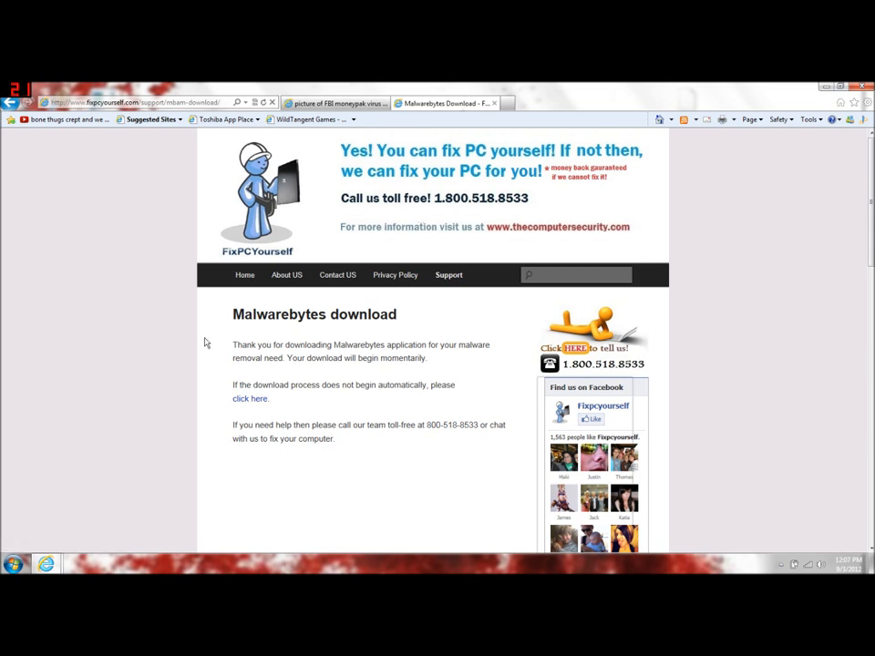
Launch System Restore from a Start search for 'system restore'.
left_click(14, 565)
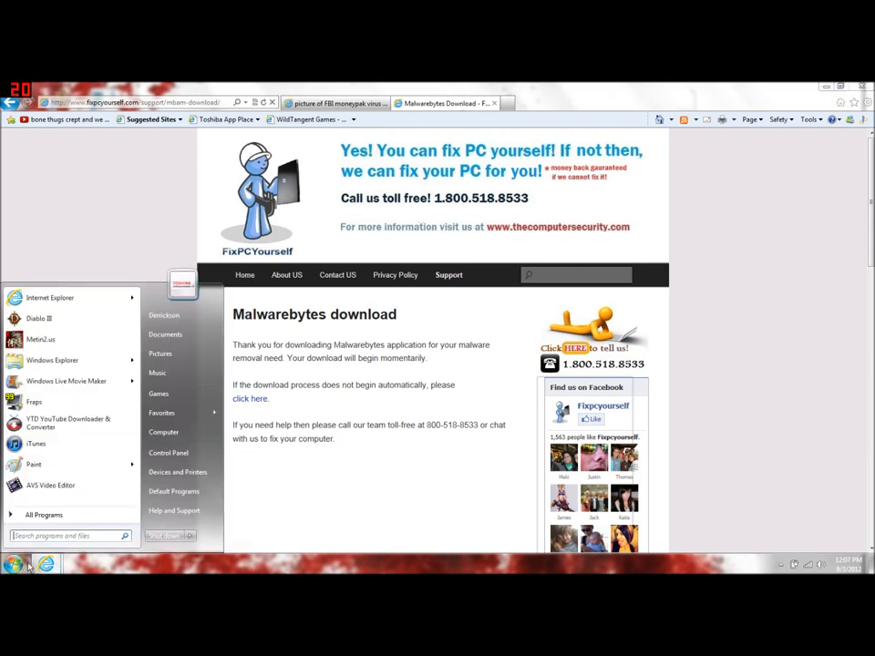
type("system restore")
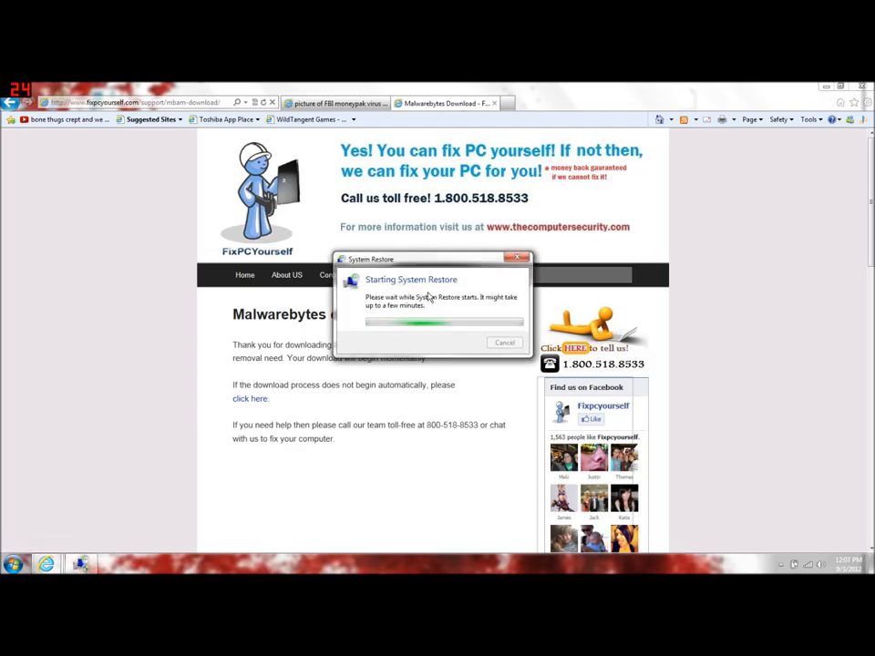
mouse_move(498, 109)
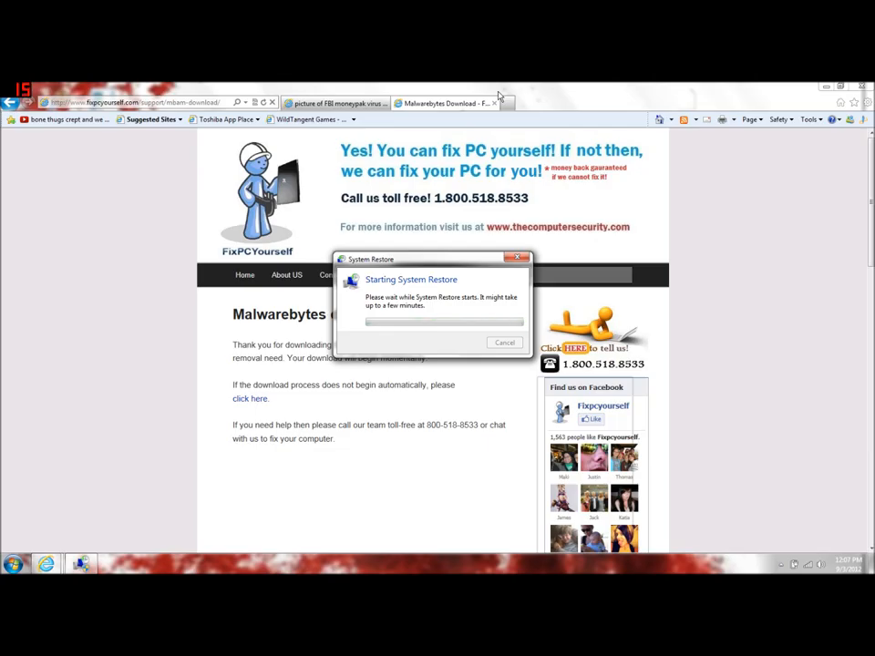
mouse_move(509, 98)
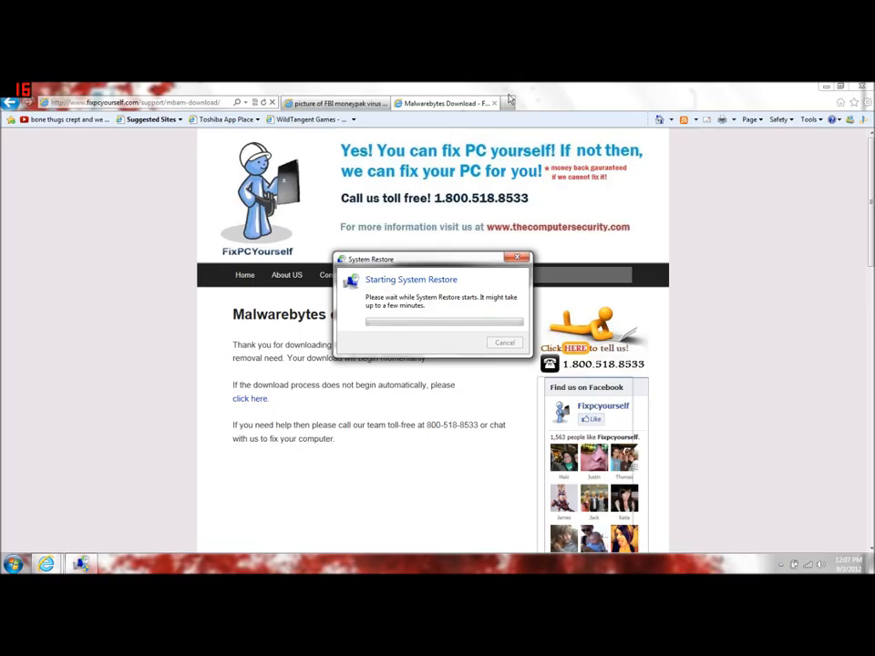